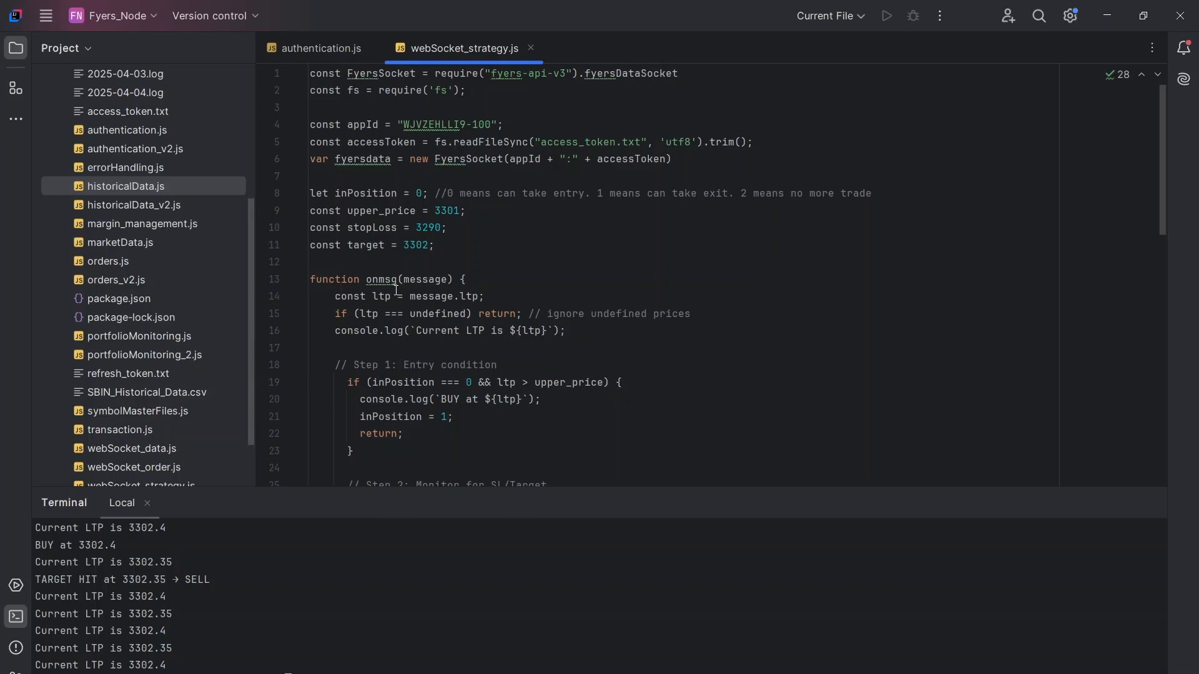
Review the subscribed symbol NSE:TCS-EQ, the LiteMode setting and the onmsg handler.
scroll(down, 3)
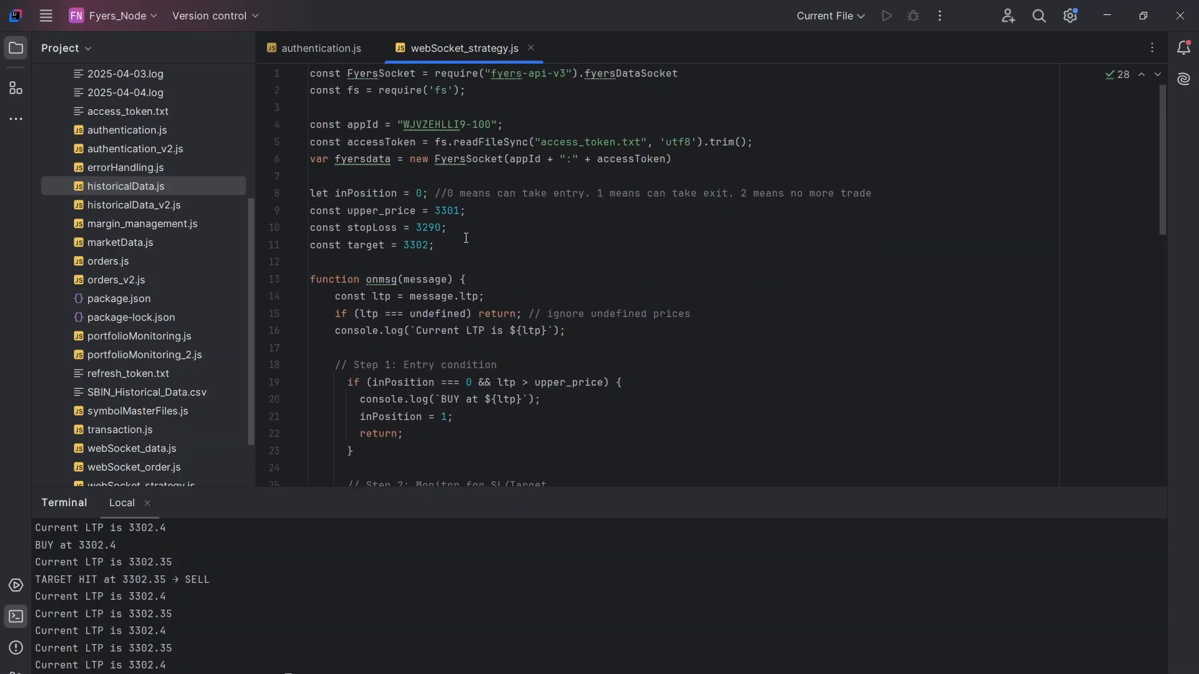
scroll(down, 3)
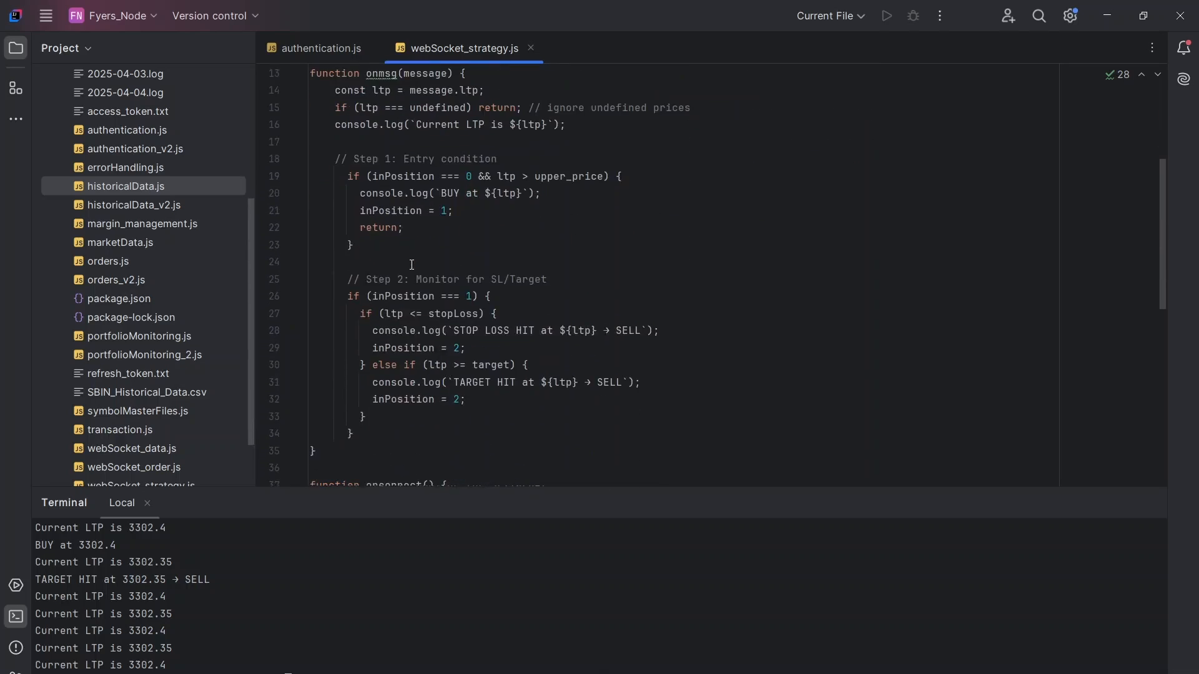
scroll(down, 3)
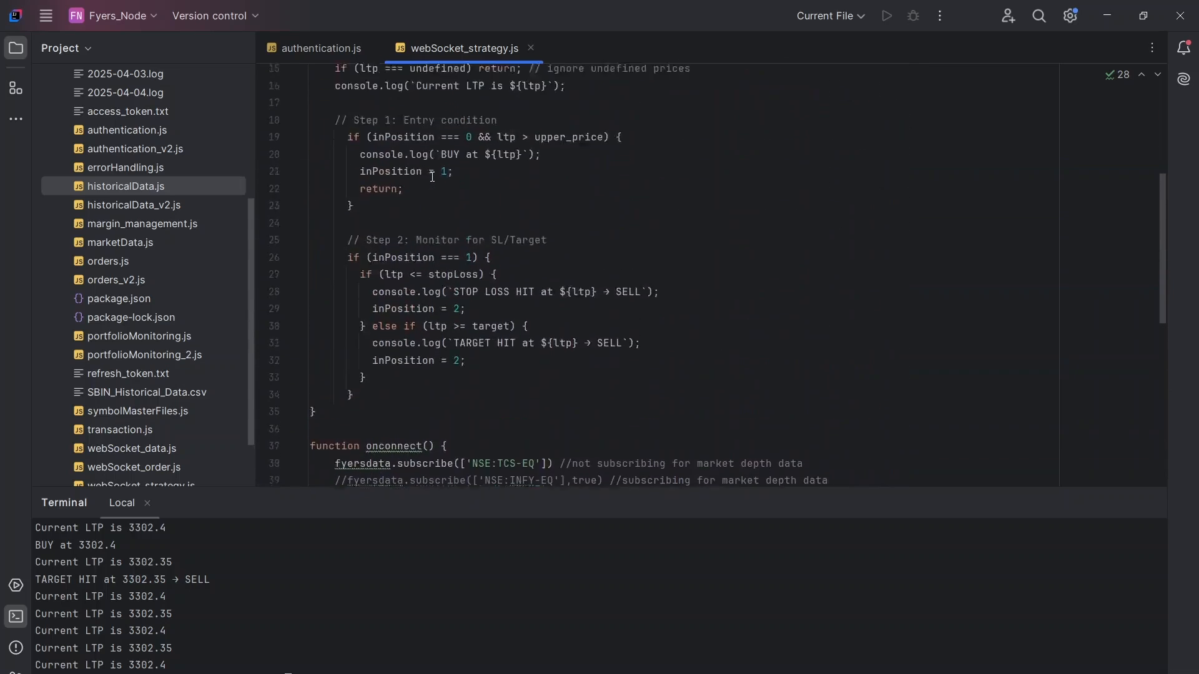
scroll(down, 3)
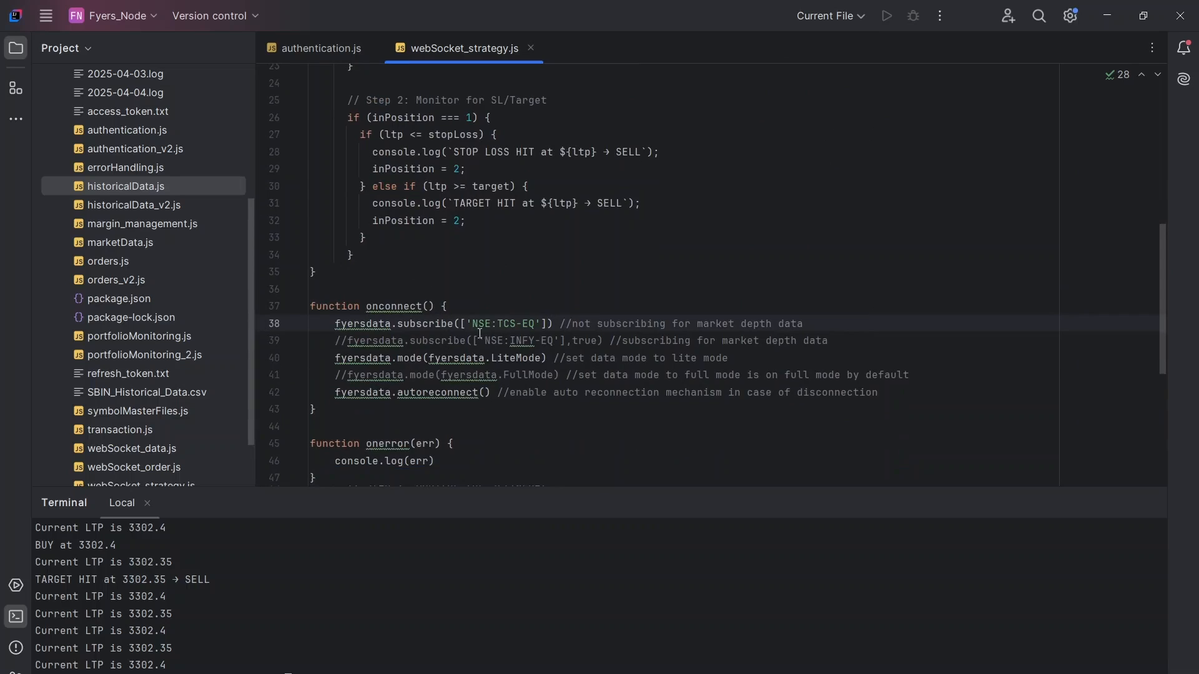
double_click(507, 323)
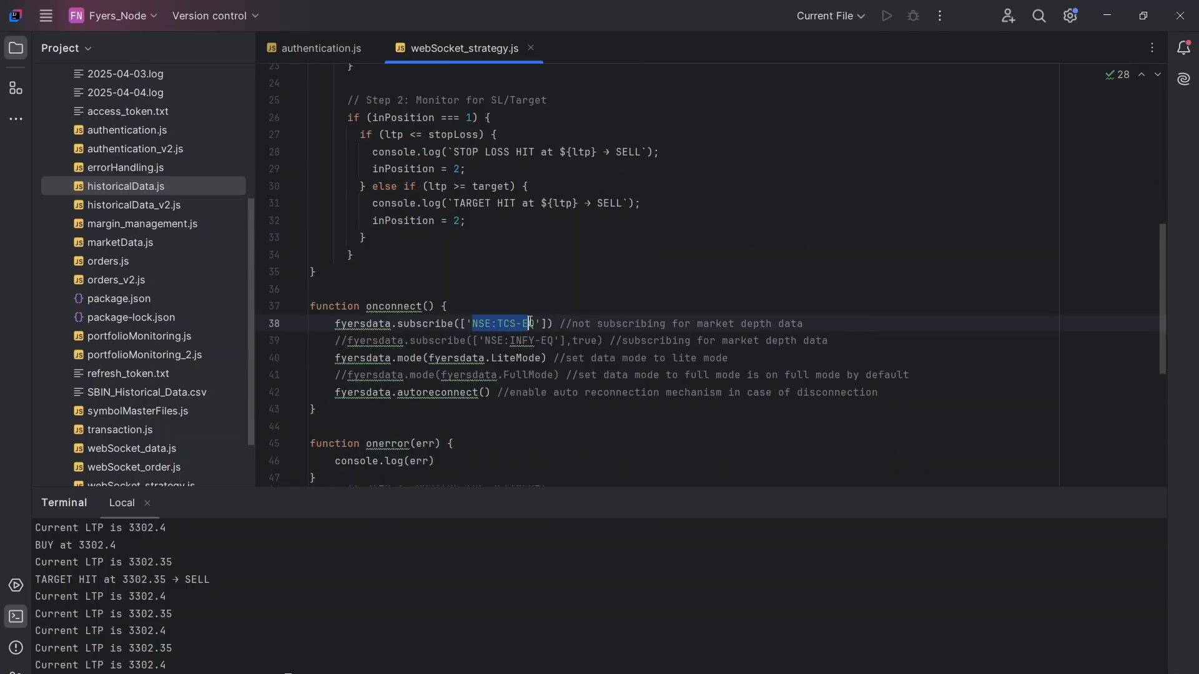
click(533, 324)
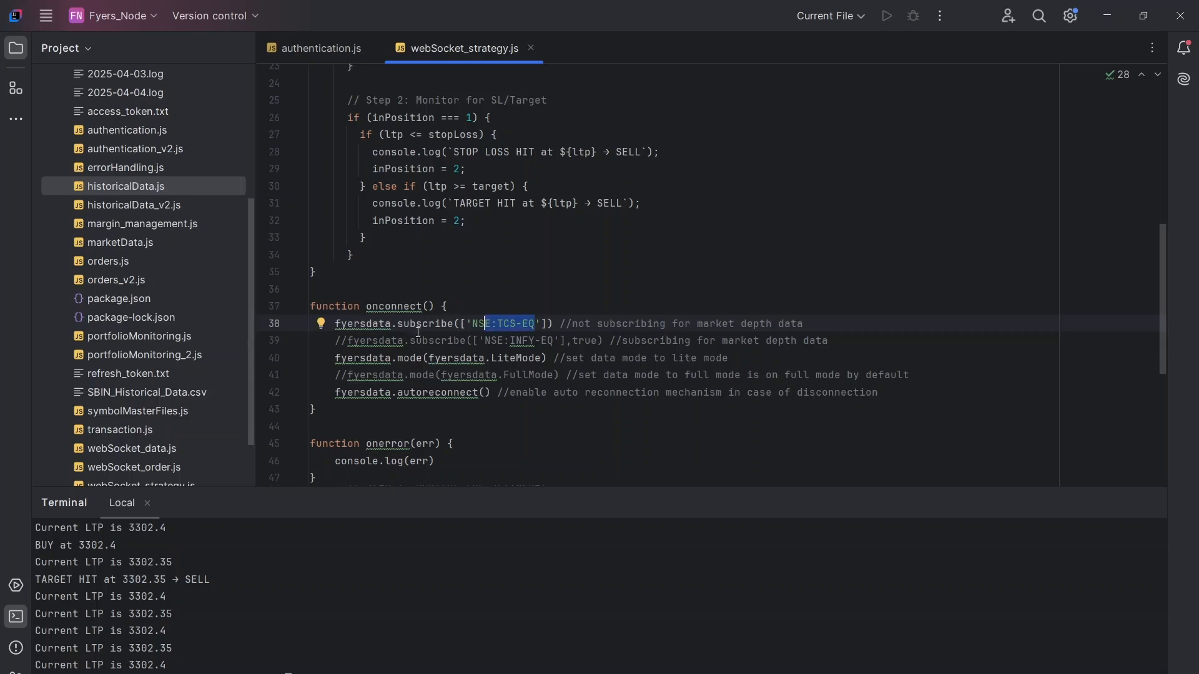
mouse_move(515, 360)
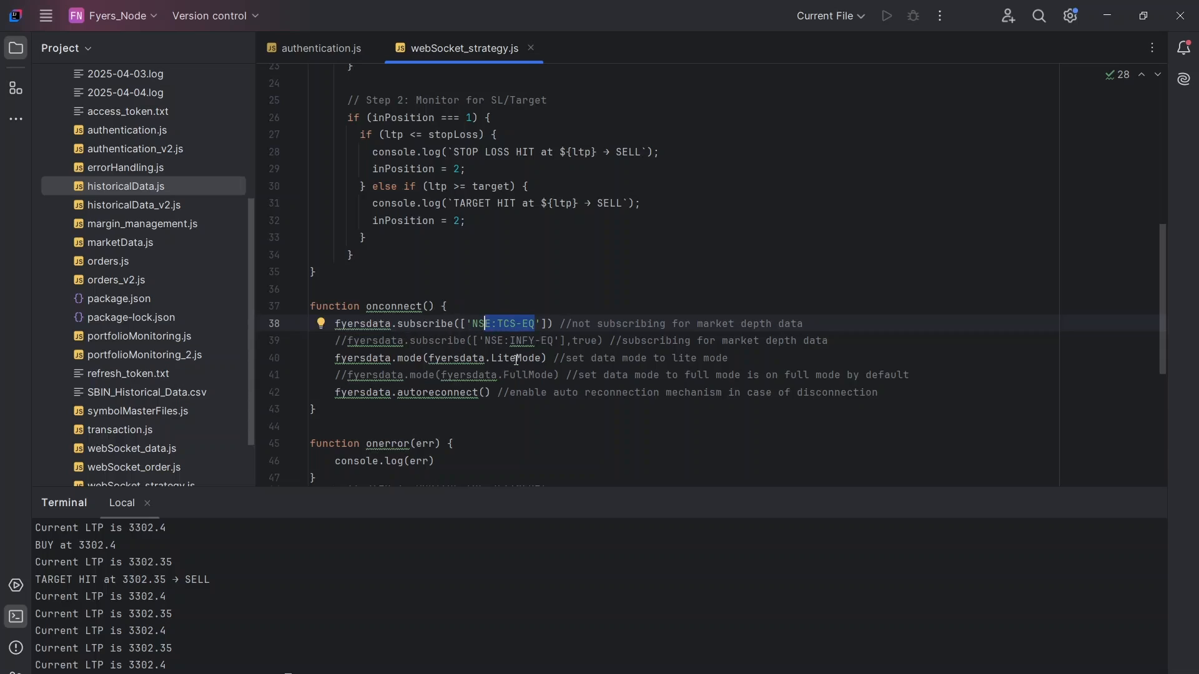
double_click(515, 358)
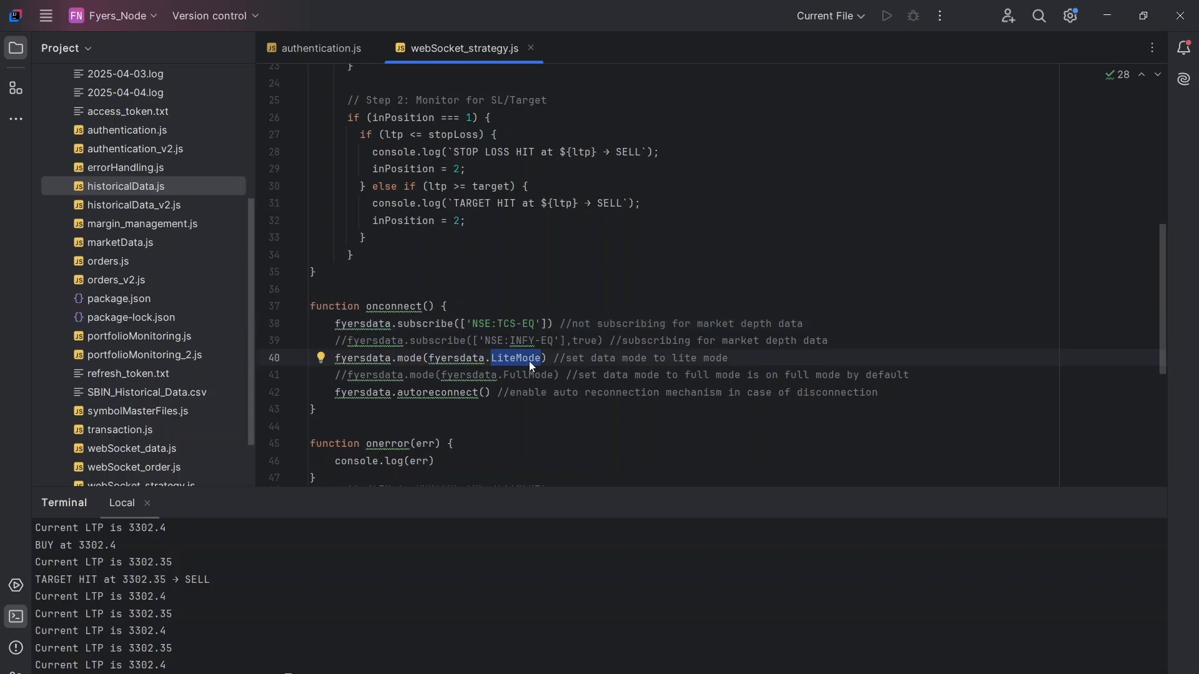
mouse_move(510, 401)
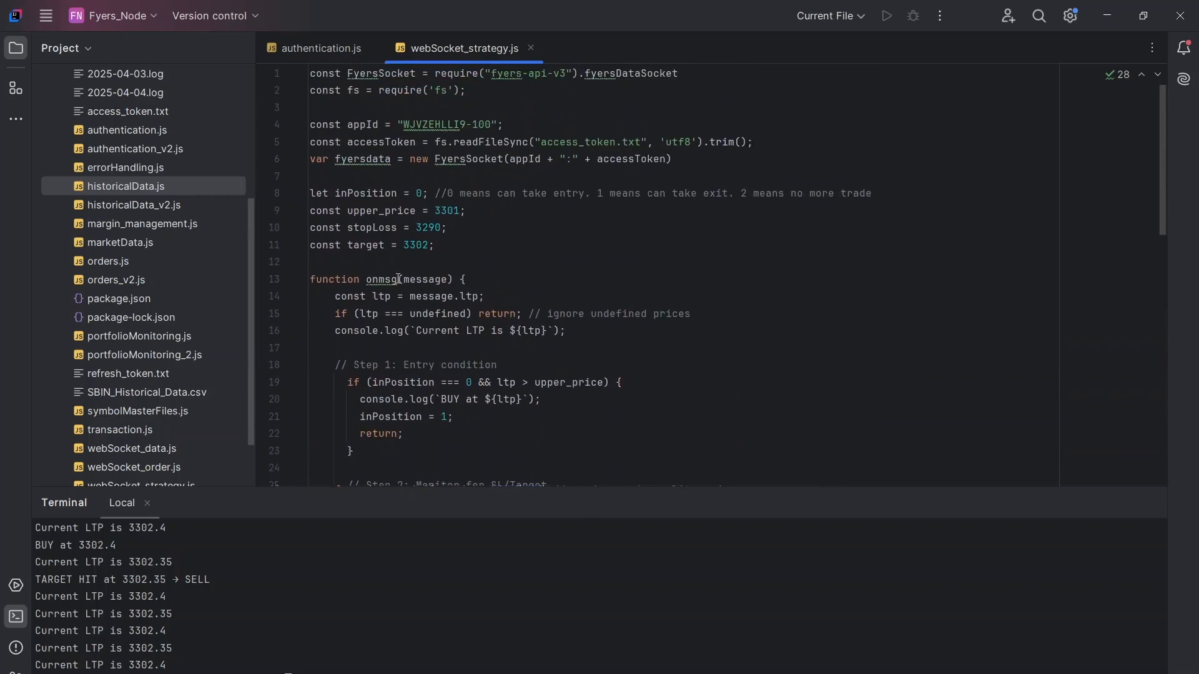
double_click(380, 279)
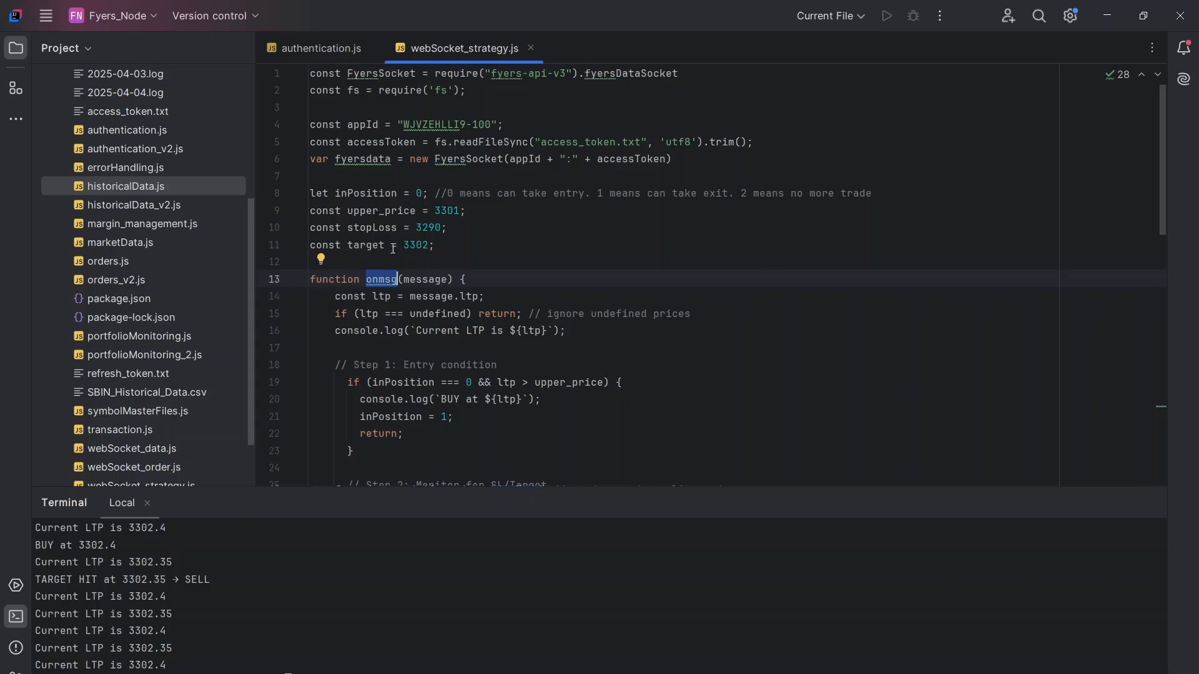
Change upper_price from 3301 to 3305 and the target from 3302 to 3310.
click(443, 245)
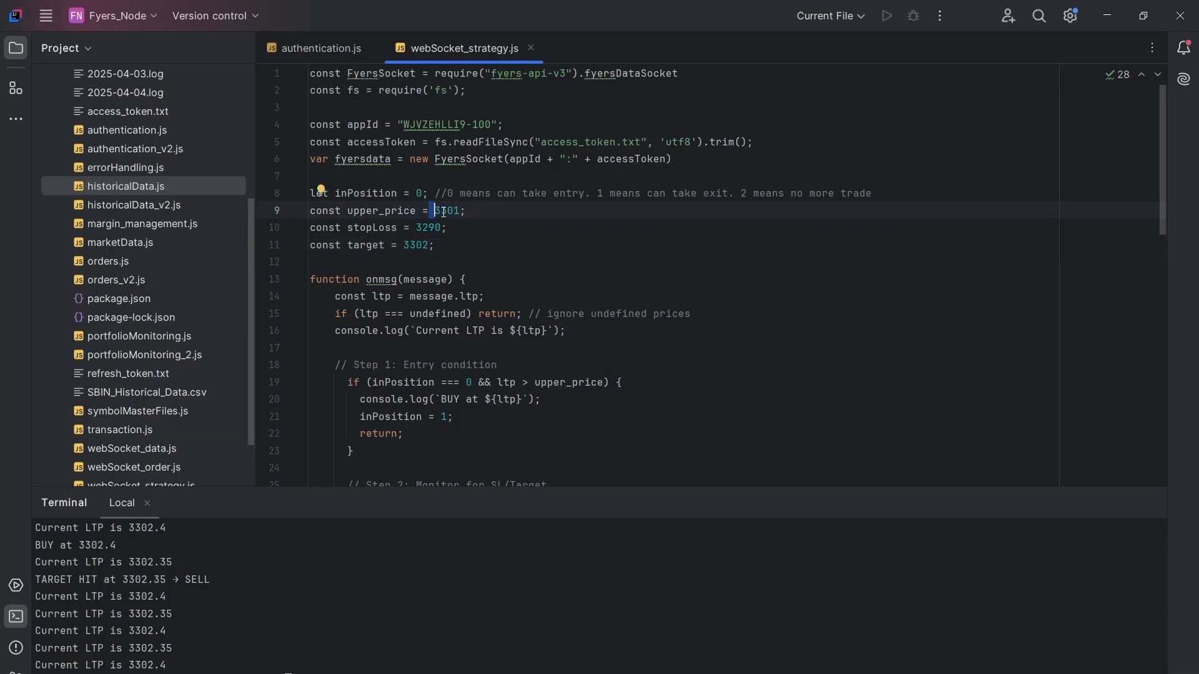
text(3305)
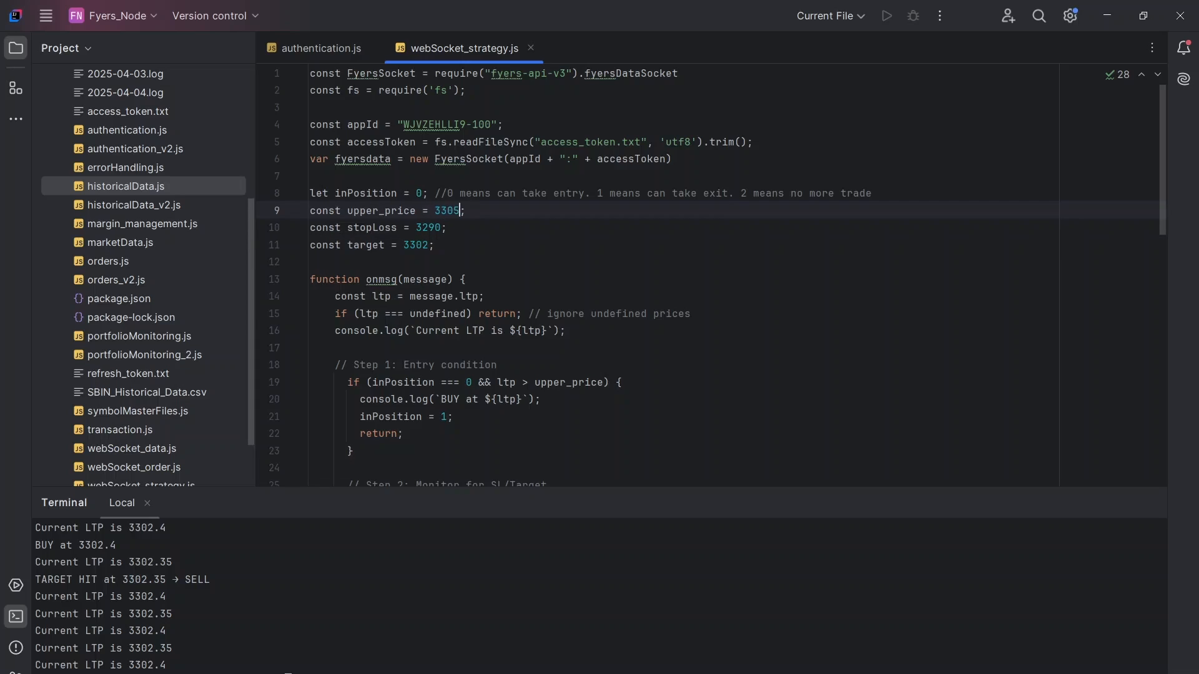
double_click(429, 227)
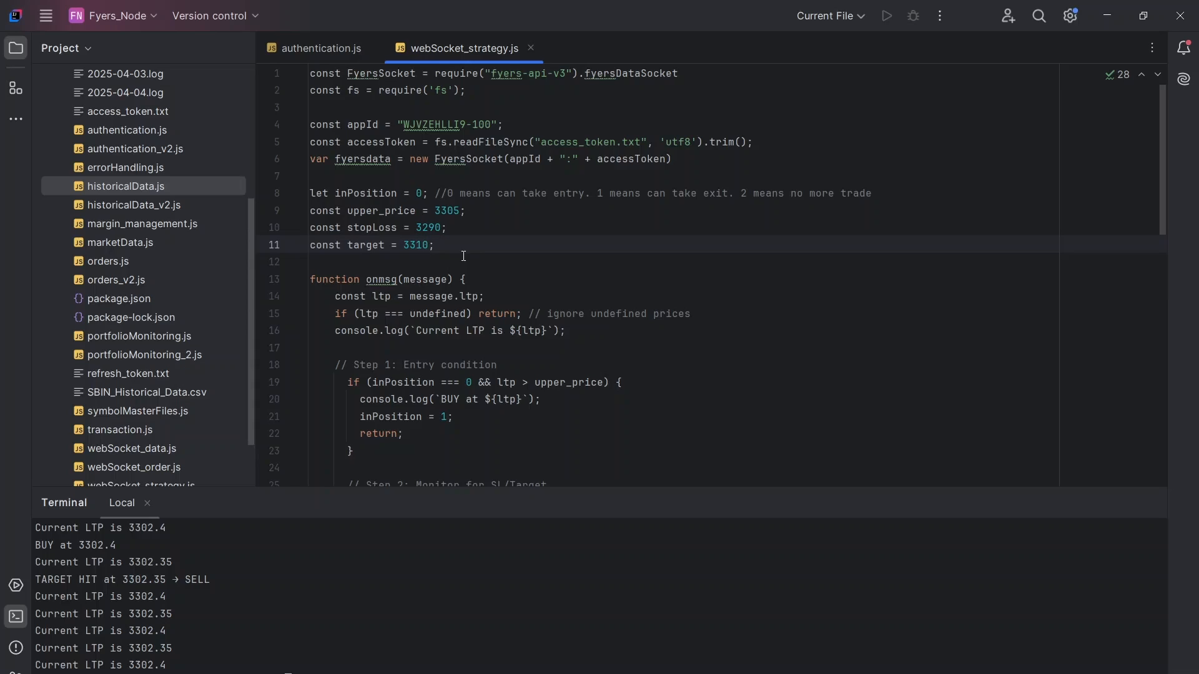
mouse_move(426, 197)
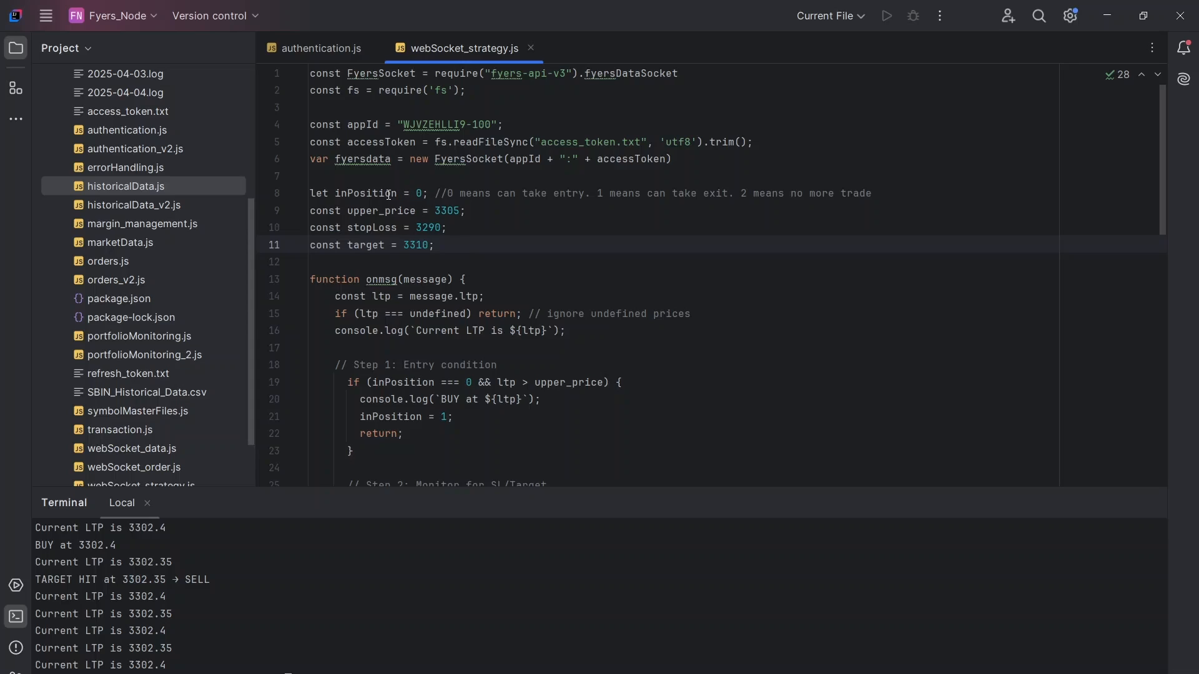
Review the inPosition state variable and its no-more-trade state.
double_click(363, 193)
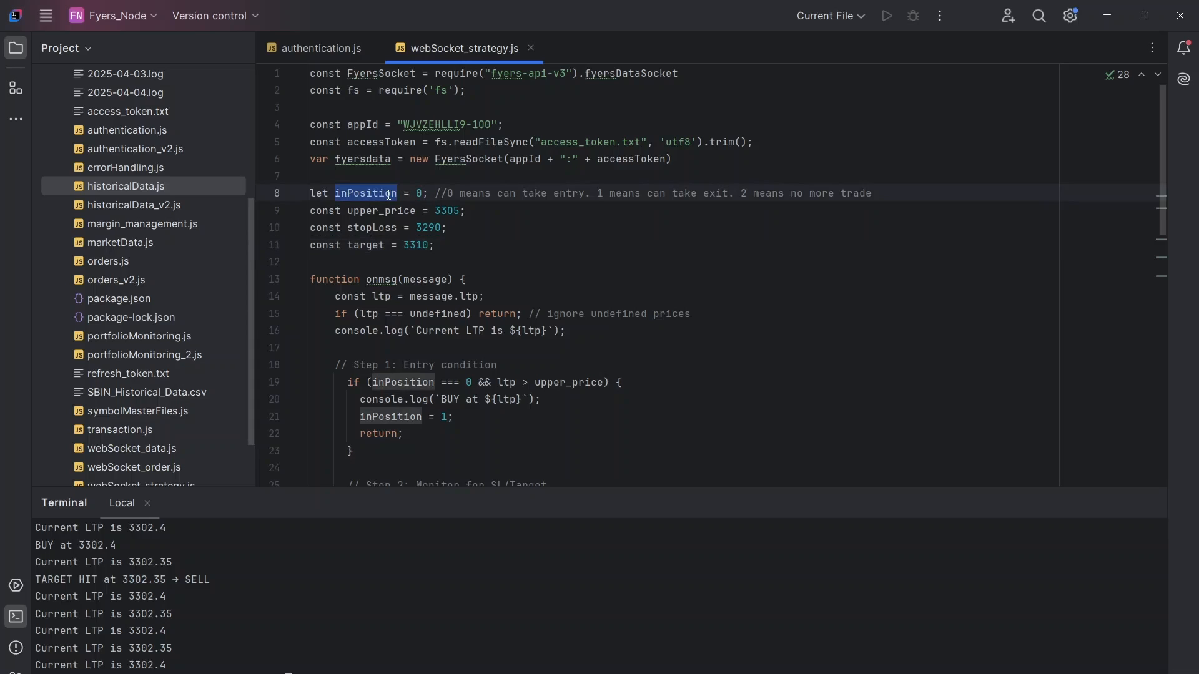
click(419, 193)
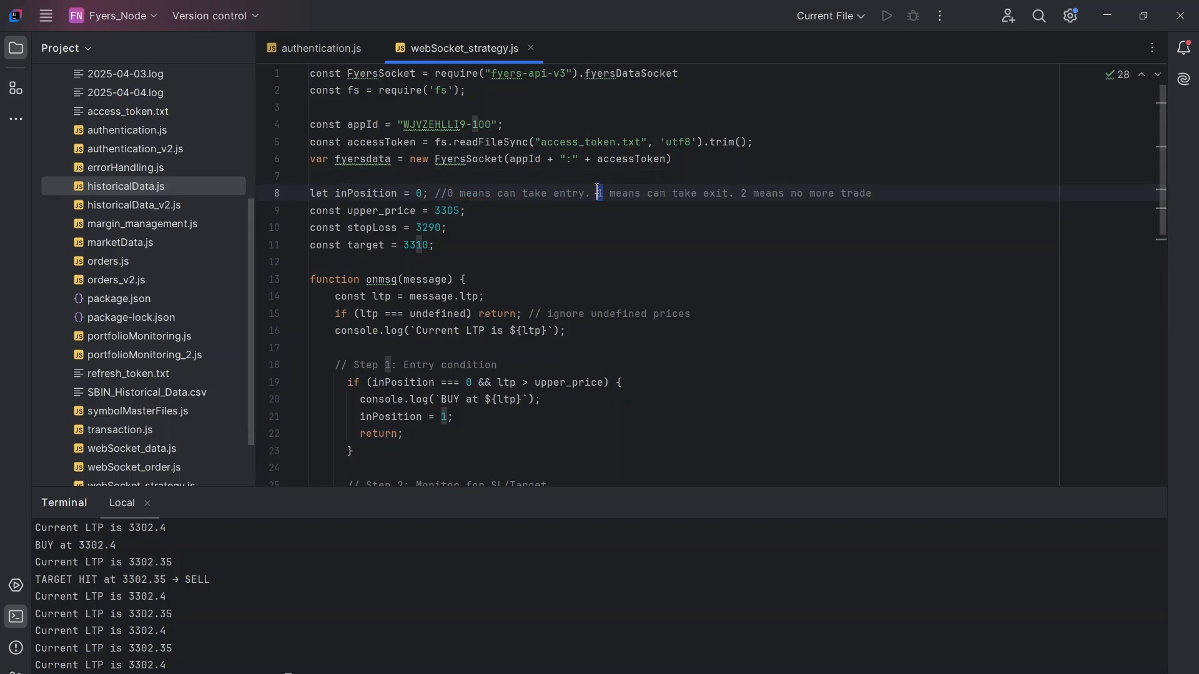
click(743, 193)
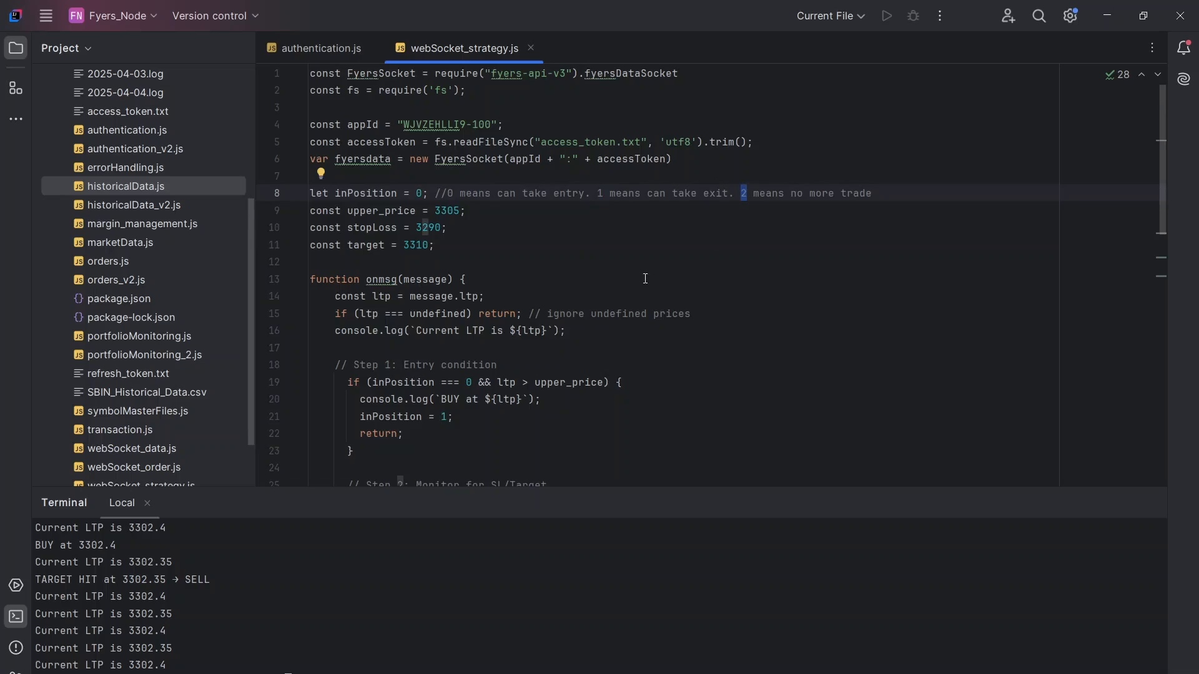
scroll(down, 3)
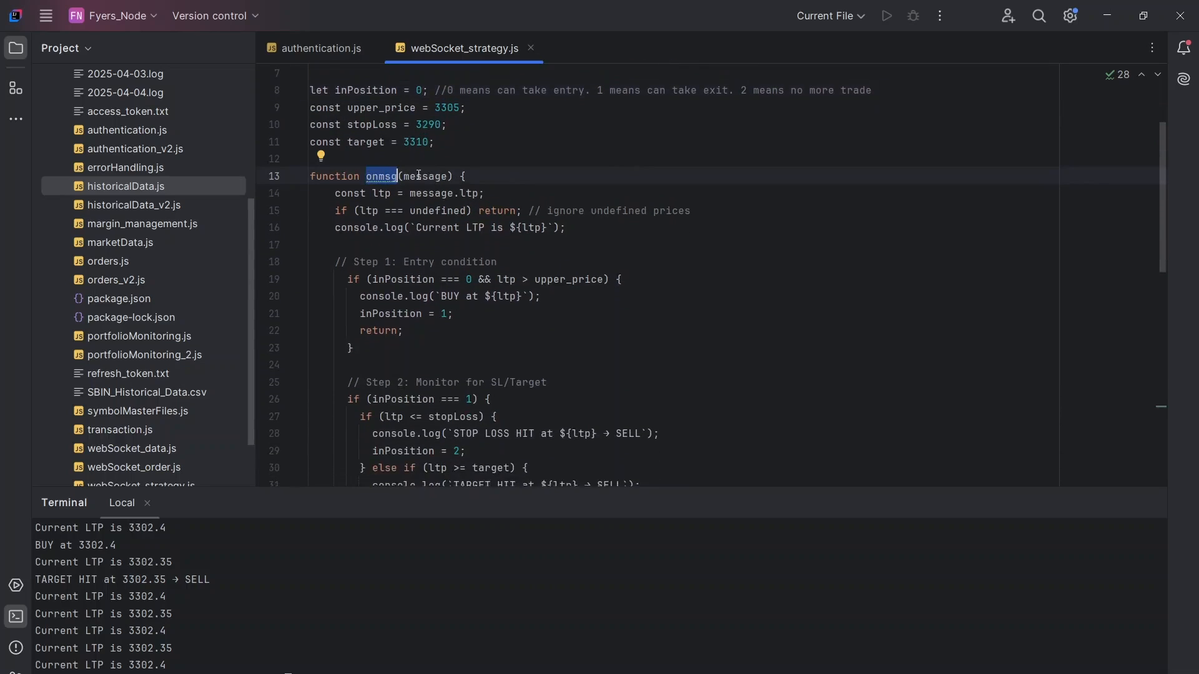
Add console.log(message) at the start of onmsg, then comment that line out with Ctrl+/.
double_click(424, 176)
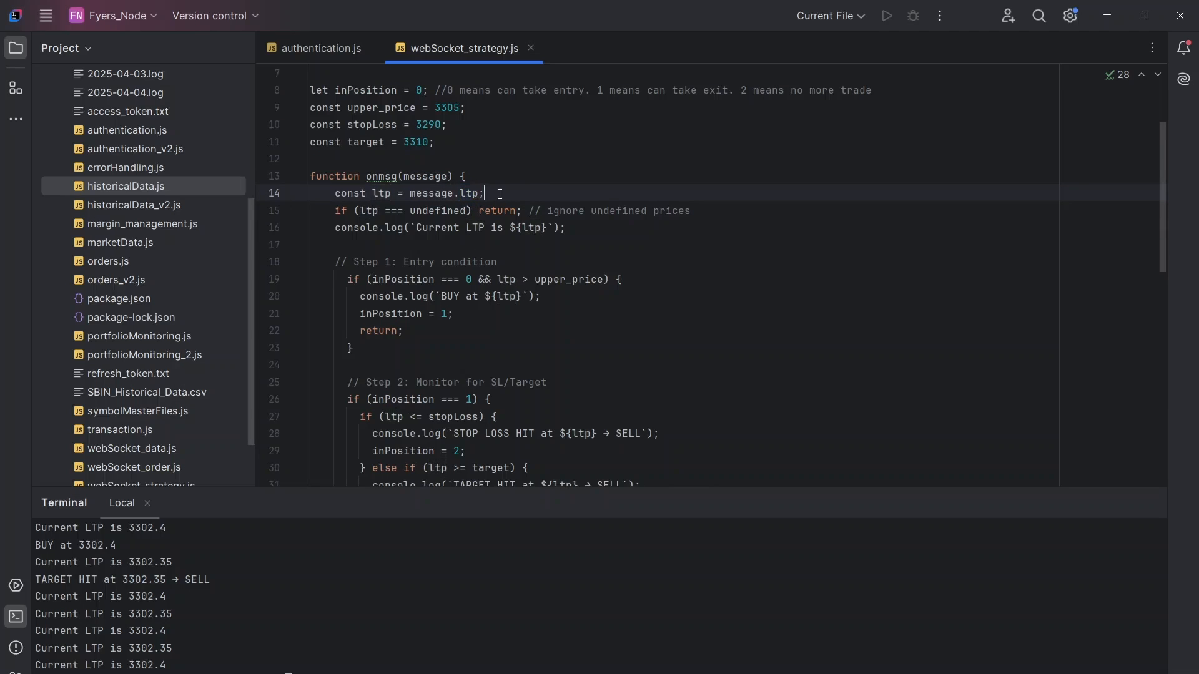
key(Enter)
text(console.log)
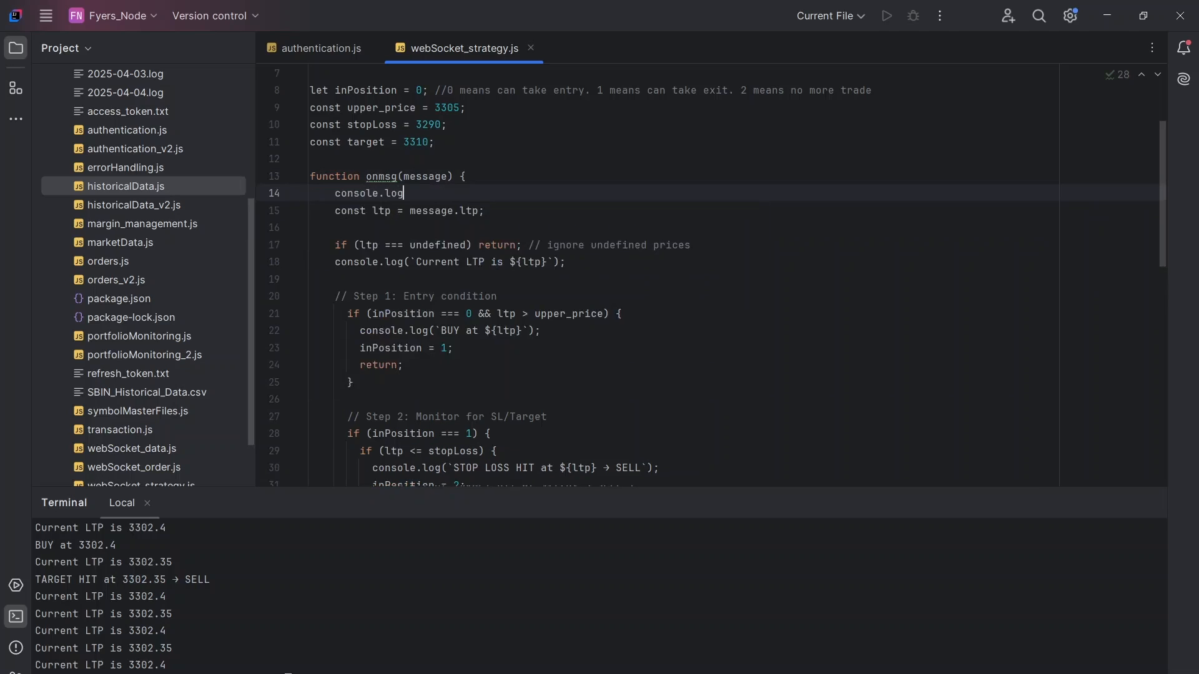
text((message))
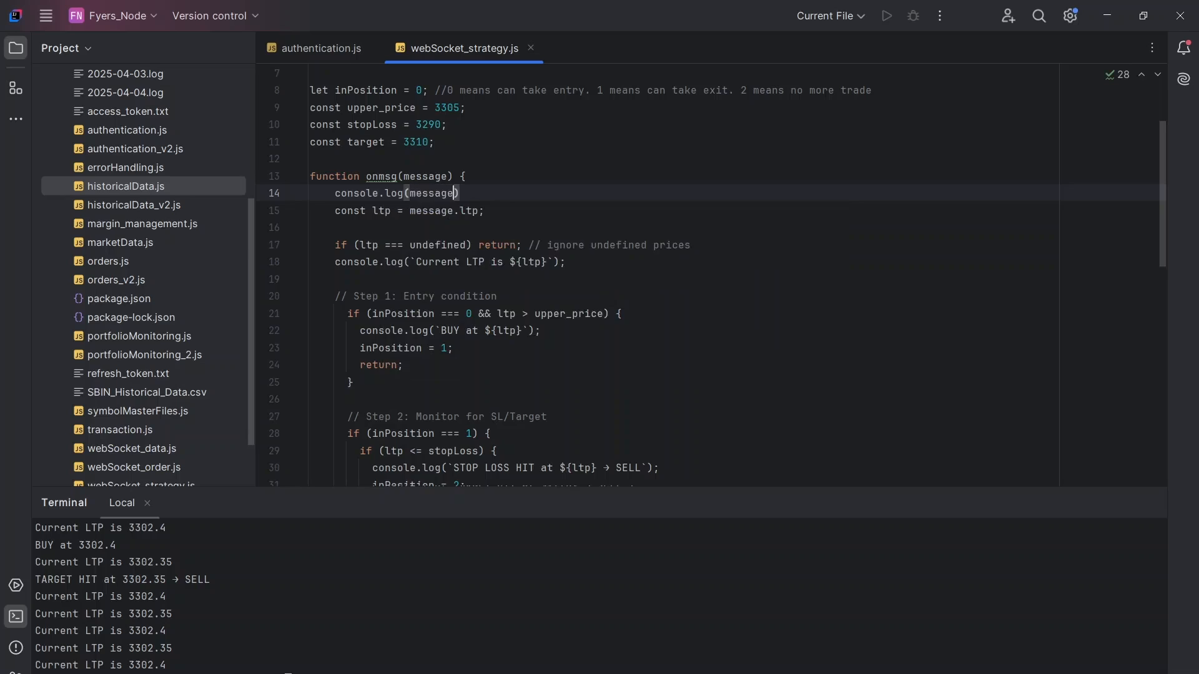
text(reu)
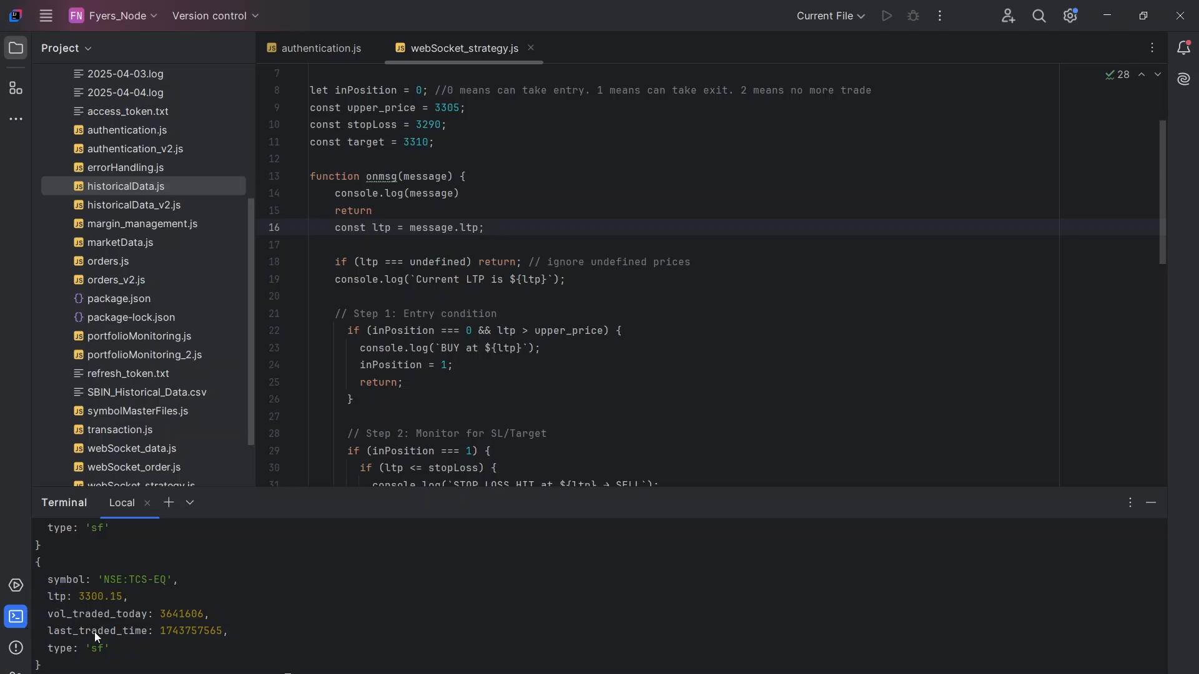
double_click(353, 210)
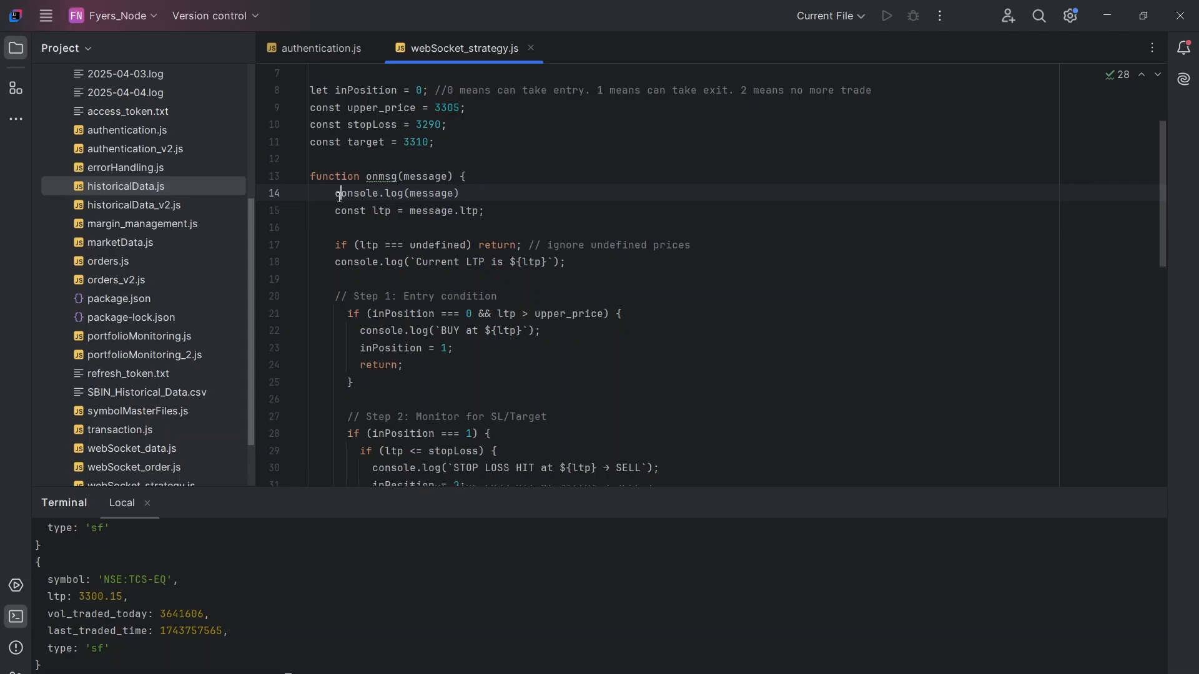
key(Ctrl+/)
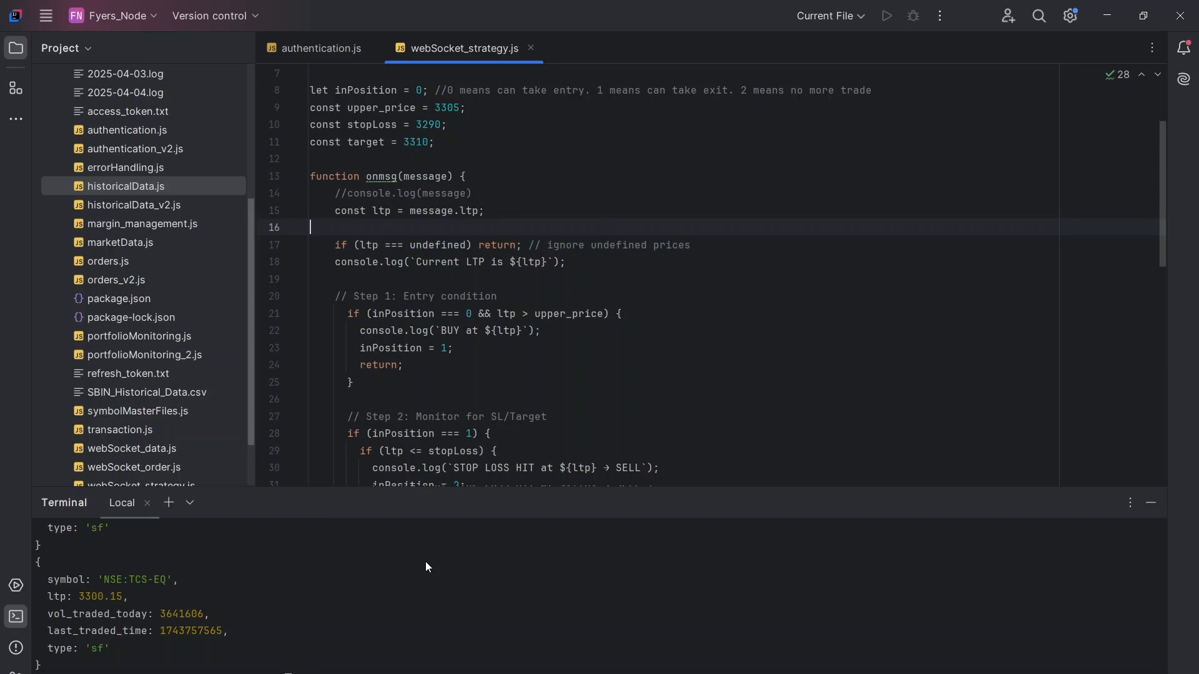
drag(433, 262, 566, 261)
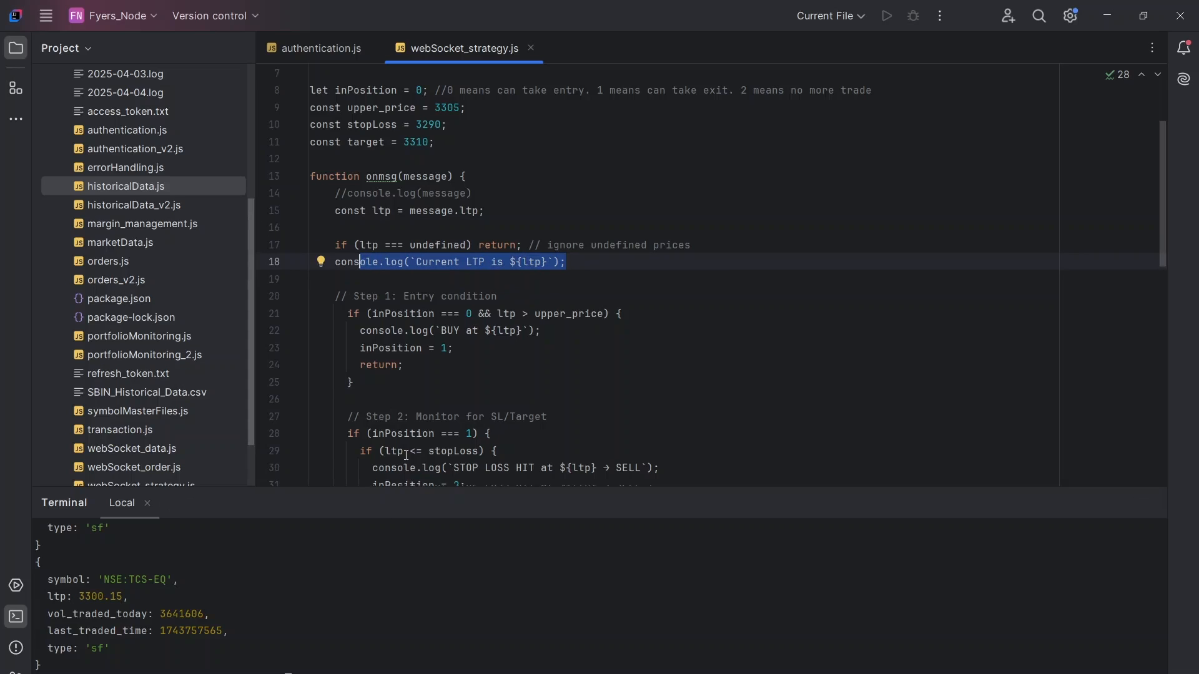
scroll(down, 3)
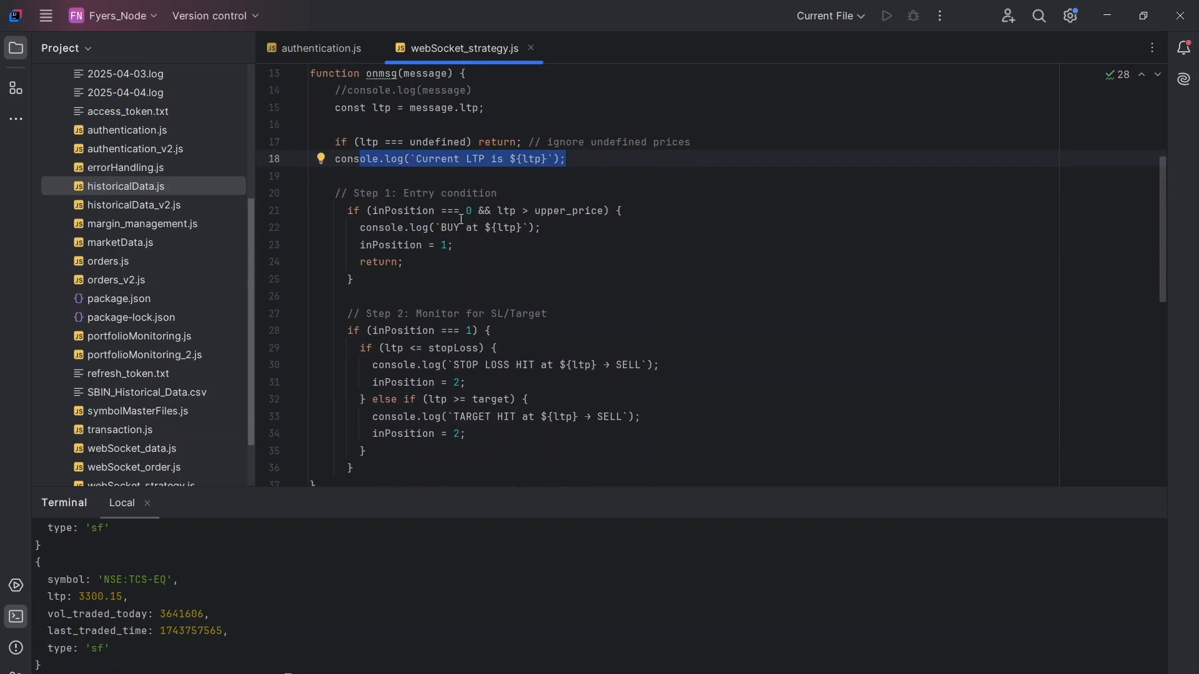
click(377, 210)
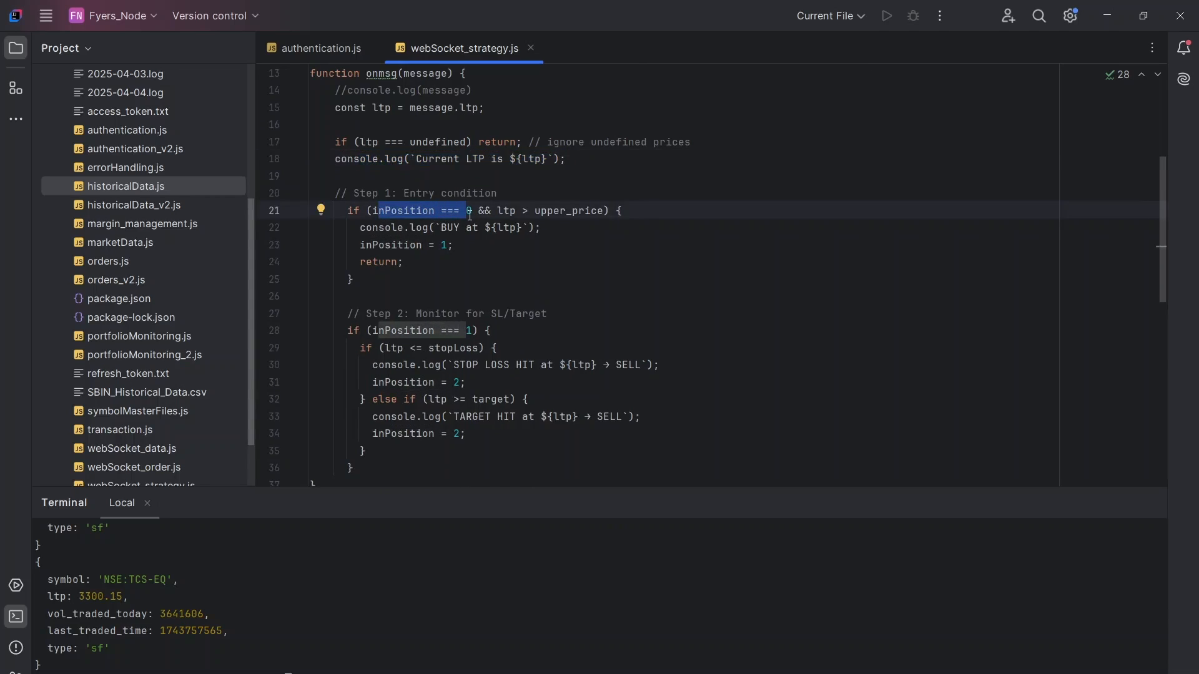
double_click(567, 211)
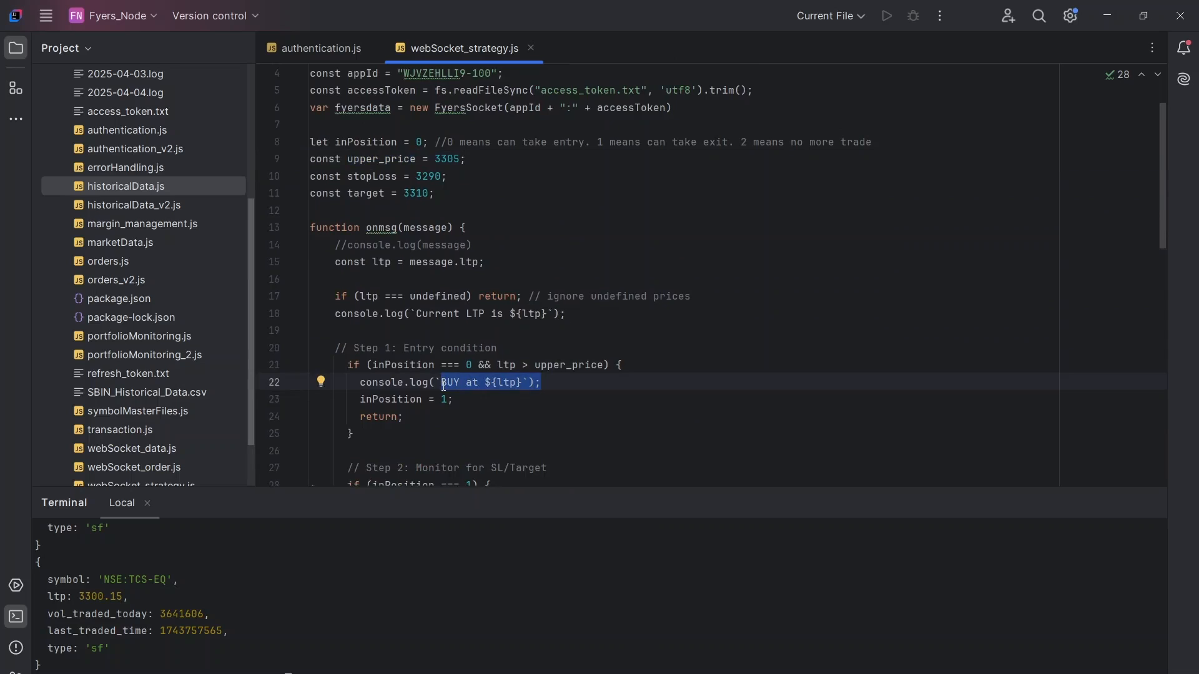
click(541, 382)
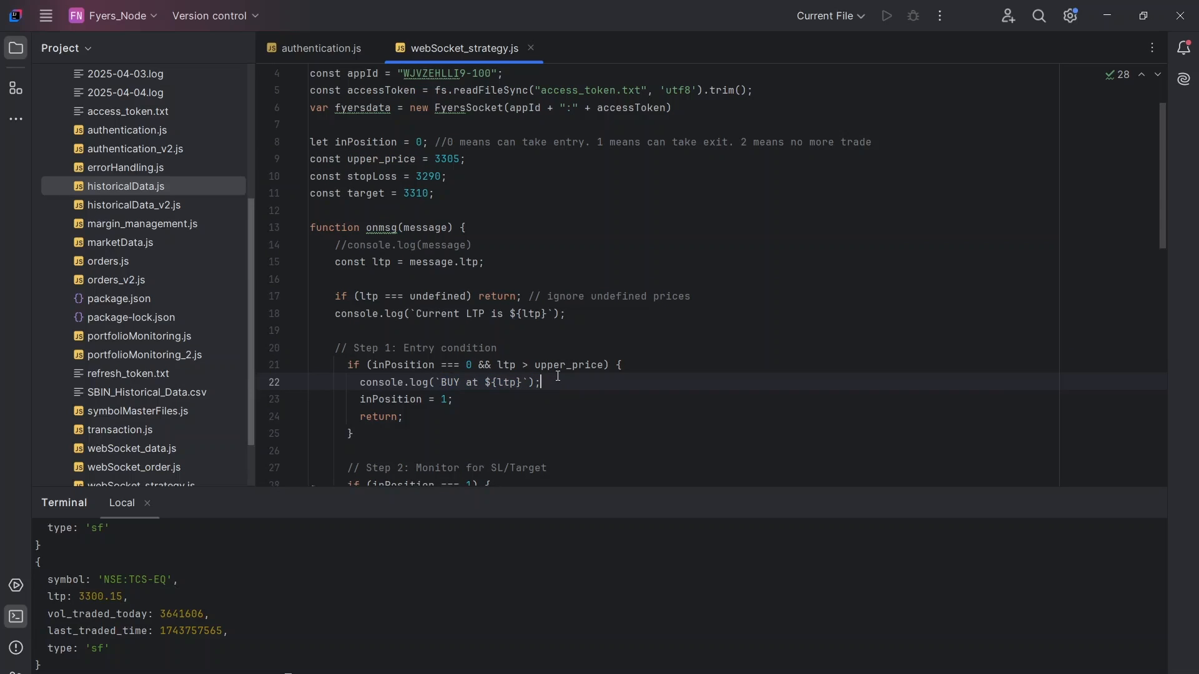
scroll(down, 3)
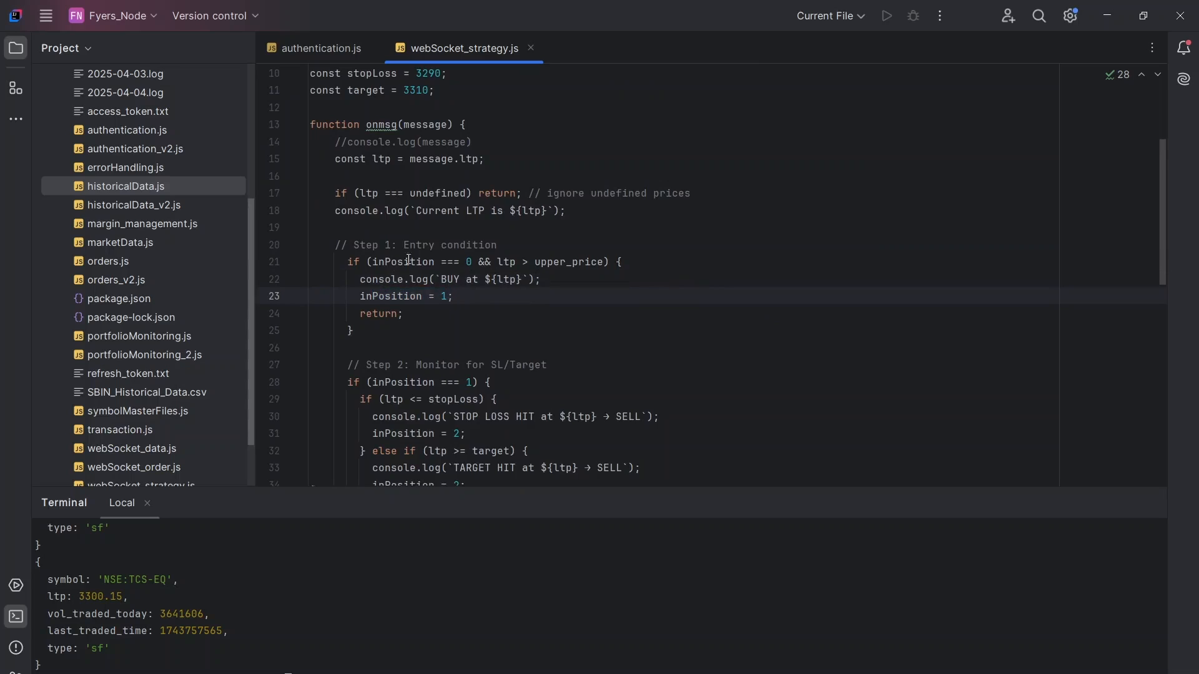
double_click(397, 261)
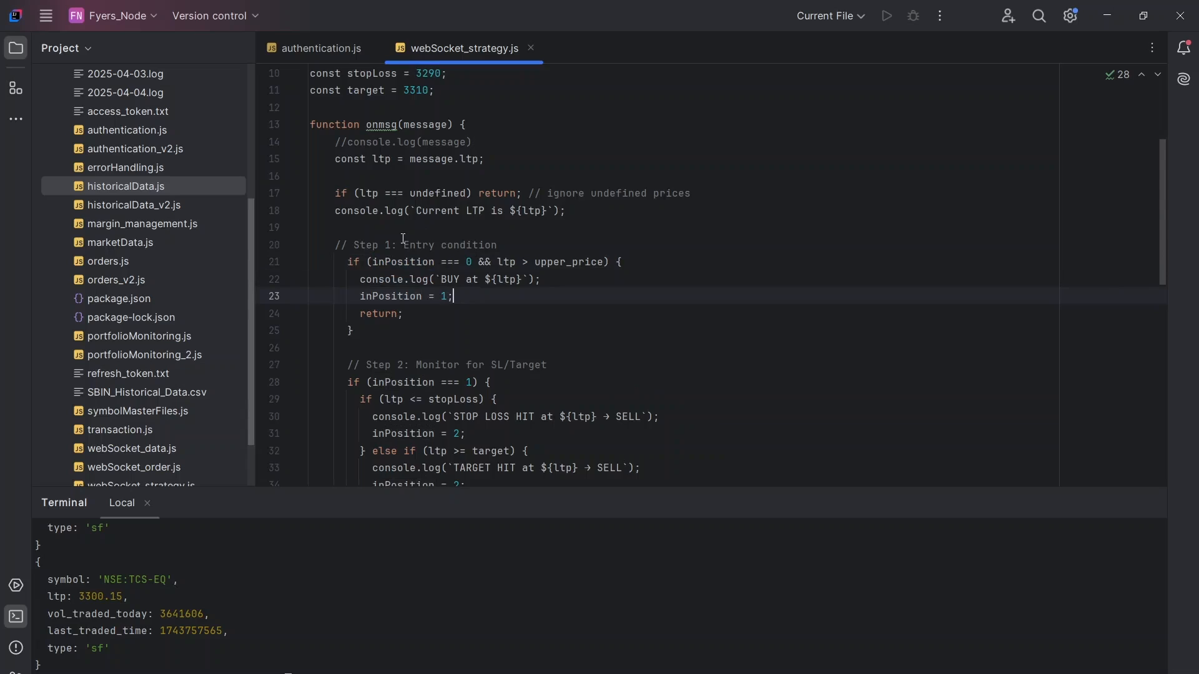
scroll(down, 3)
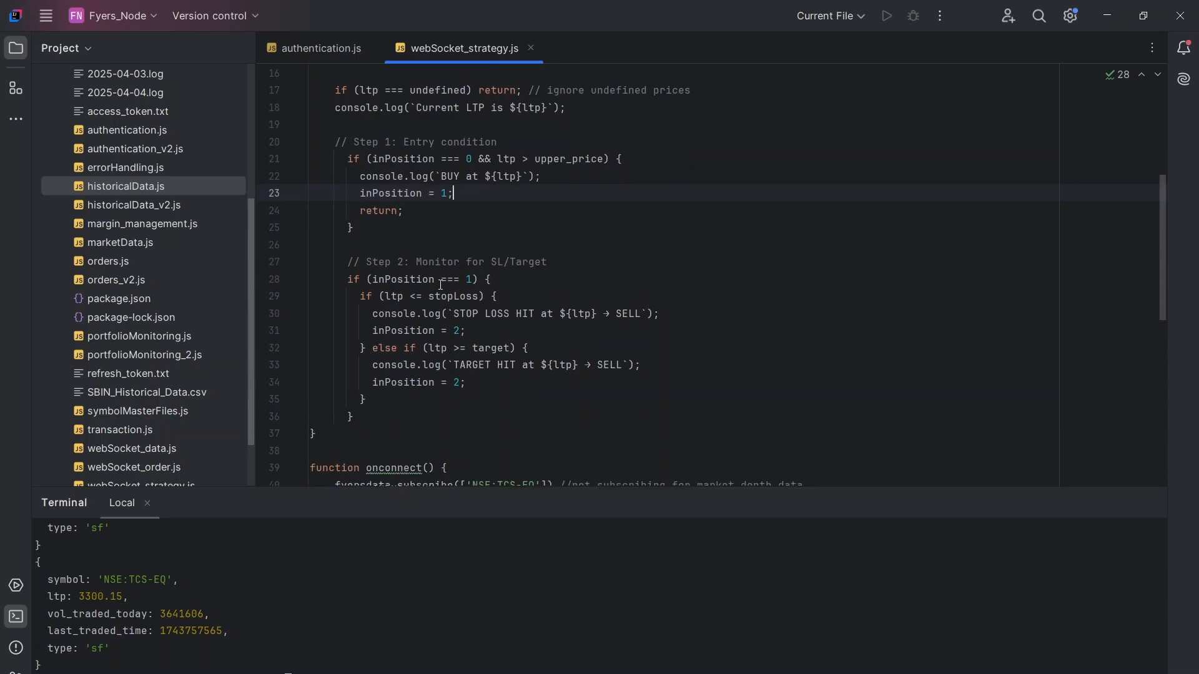
click(465, 279)
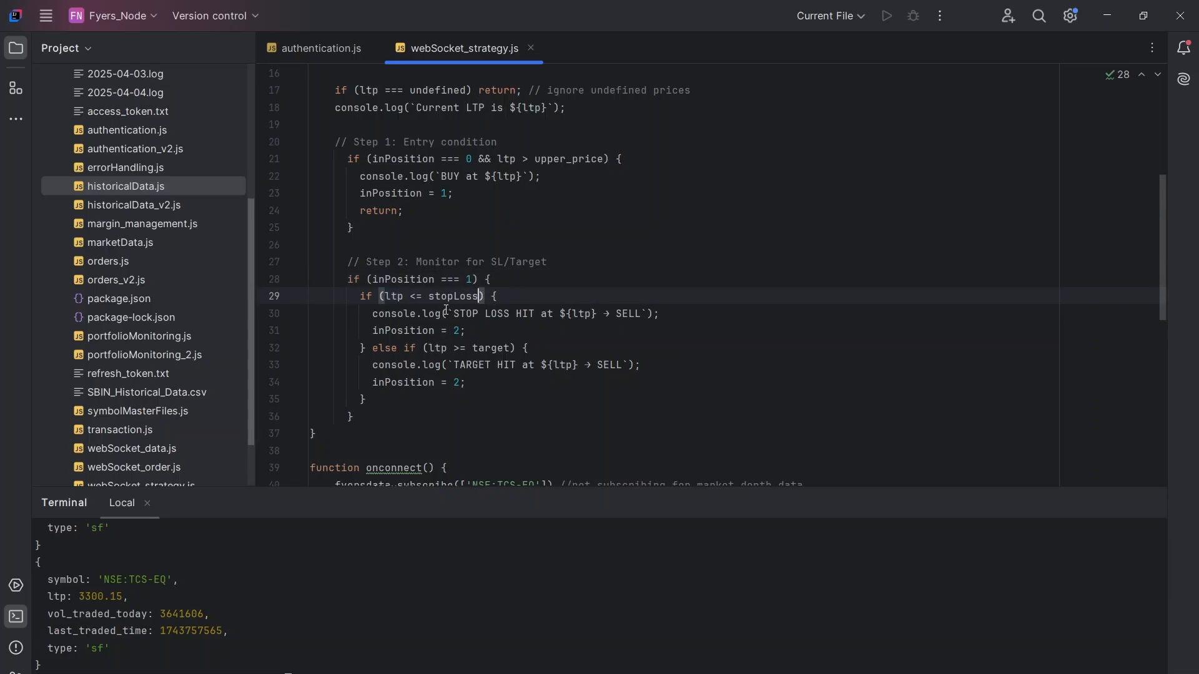
drag(447, 313, 558, 313)
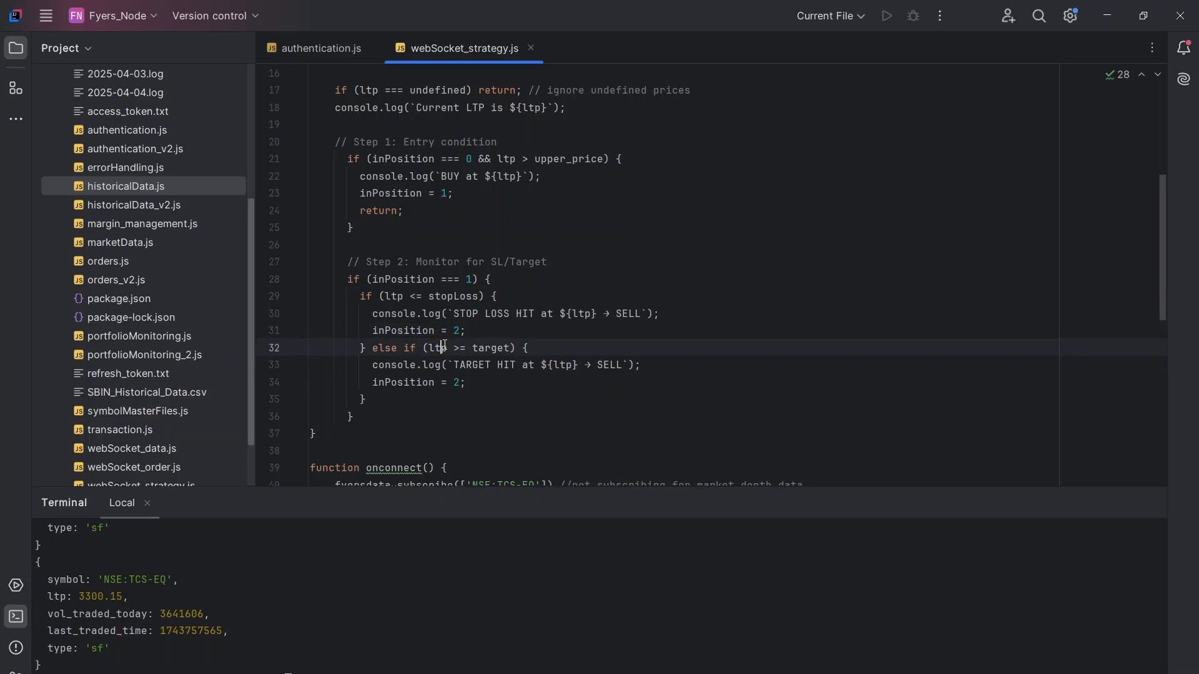
double_click(490, 347)
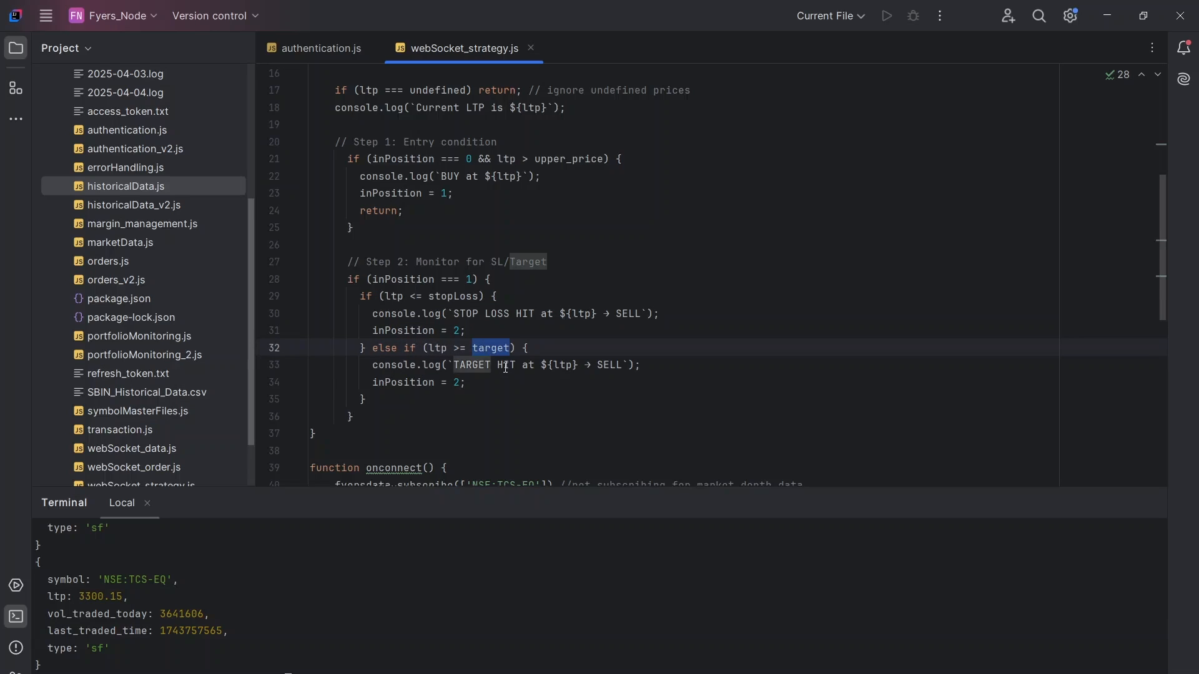
double_click(472, 365)
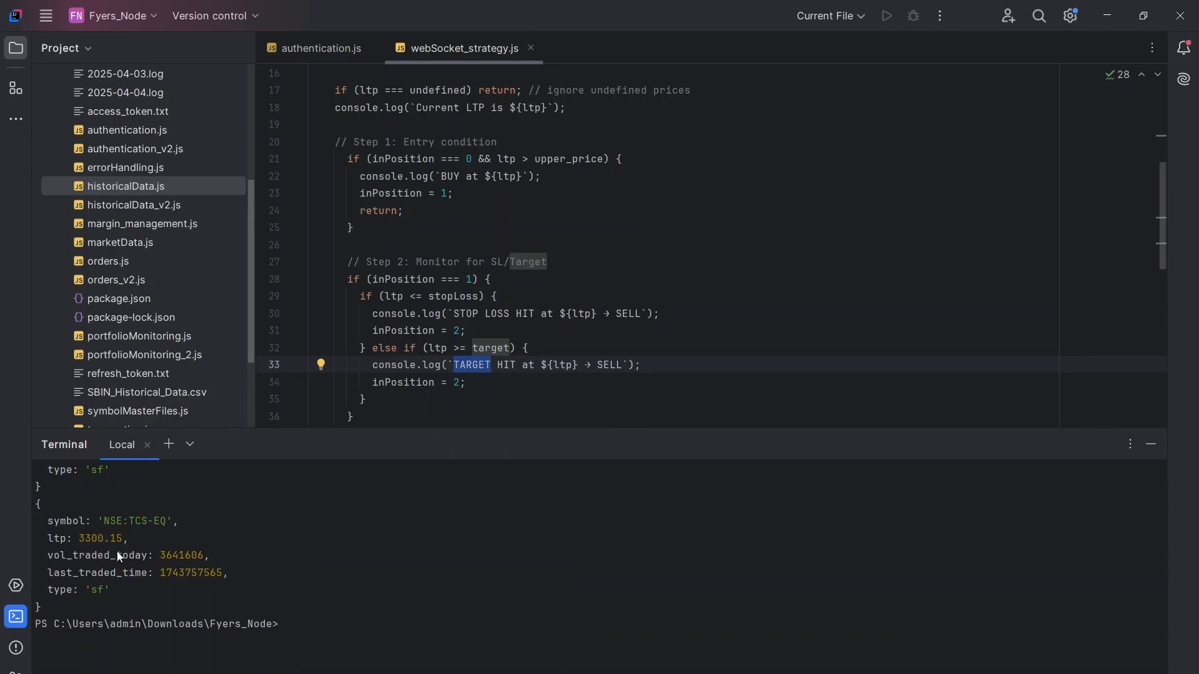
mouse_move(309, 567)
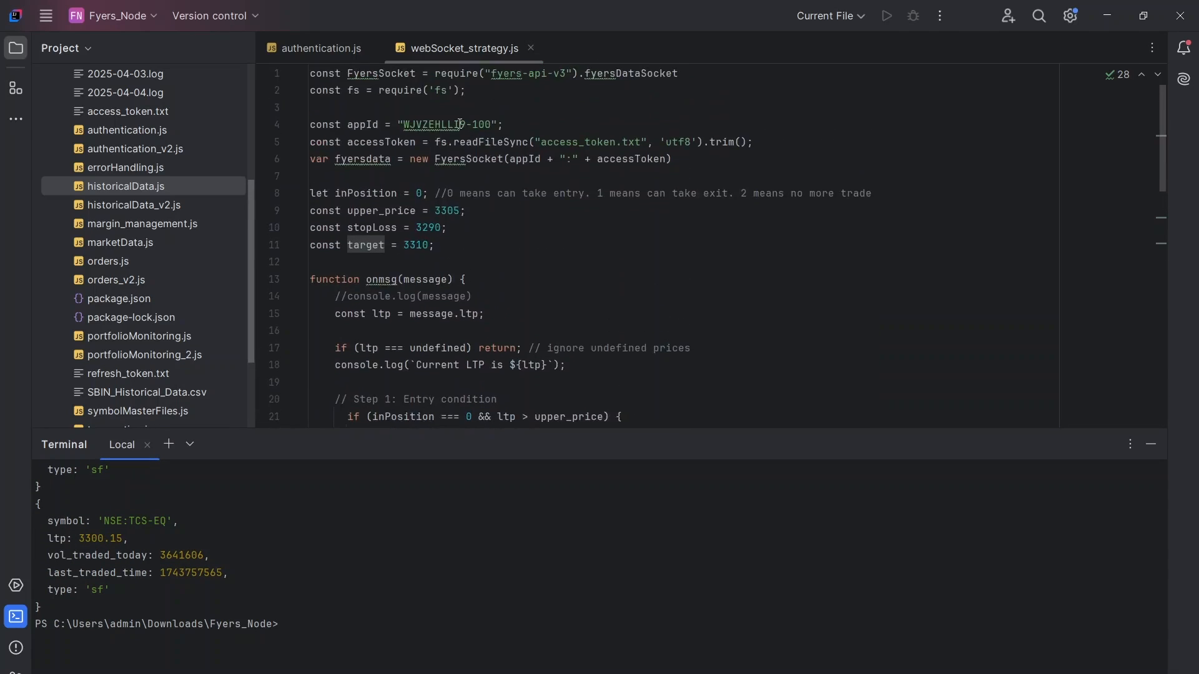
Run node .\webSocket_strategy.js in the terminal to stream LTP readings near 3300.
double_click(446, 211)
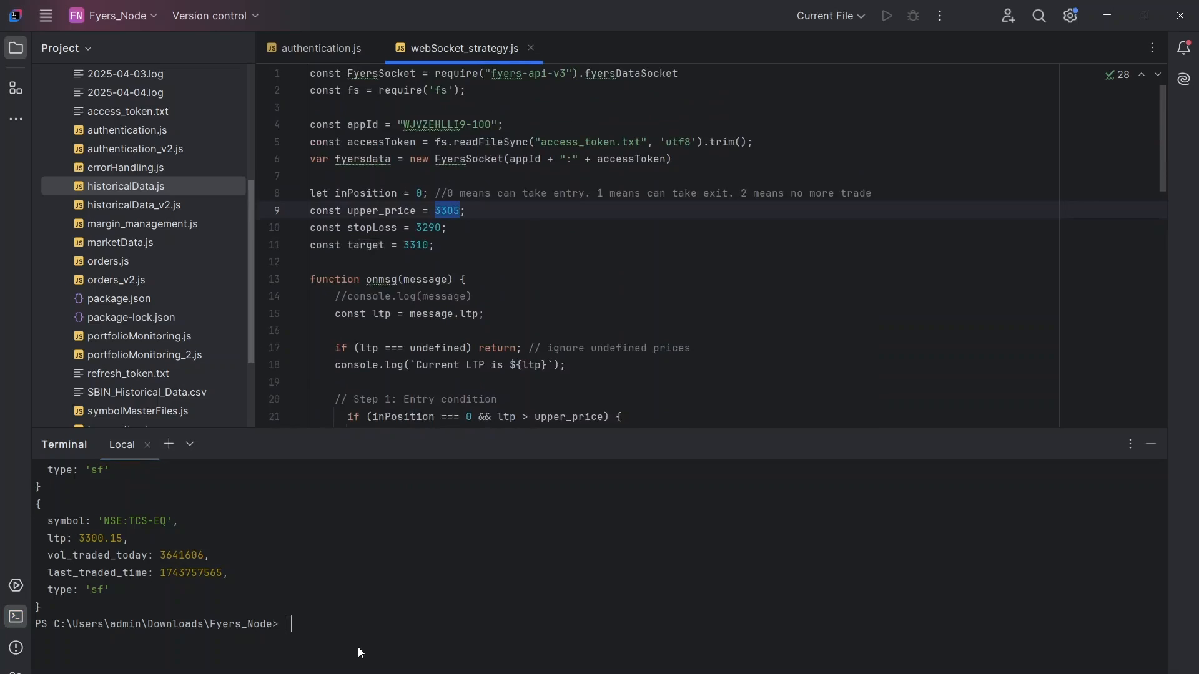
text(node .\webSocket_strategy.js)
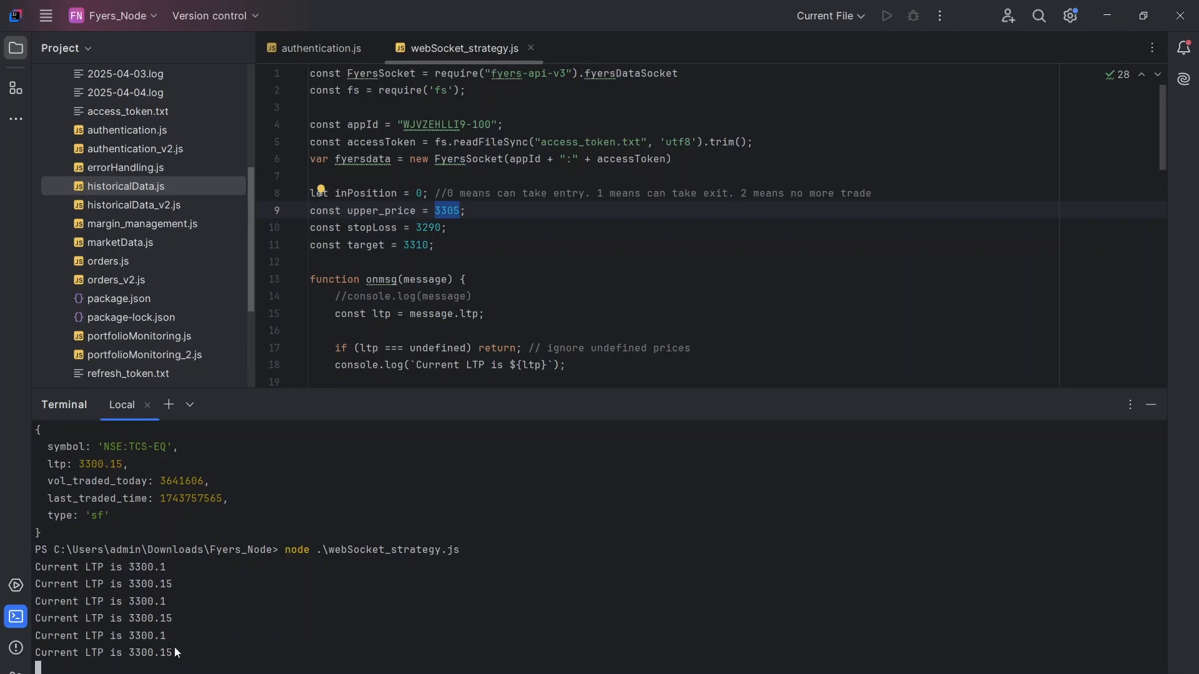
mouse_move(149, 628)
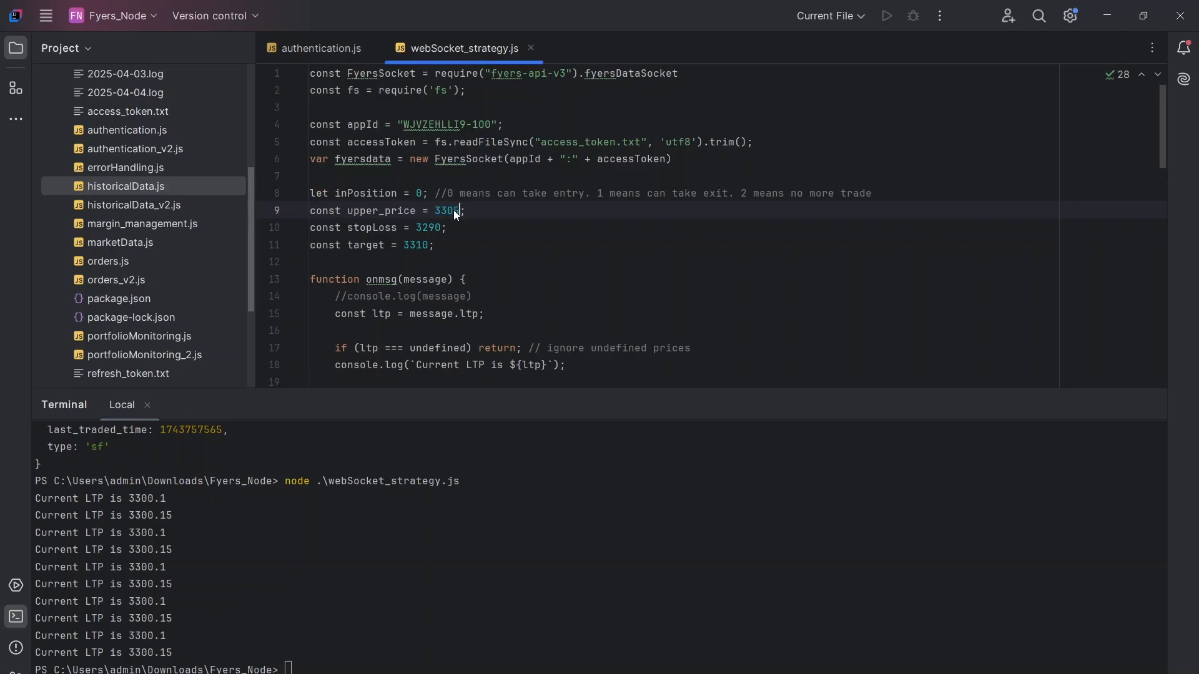
Edit levels to entry 3300, stop-loss 3299, target 3301, and check BUY and SELL at 3301.35.
key(Backspace)
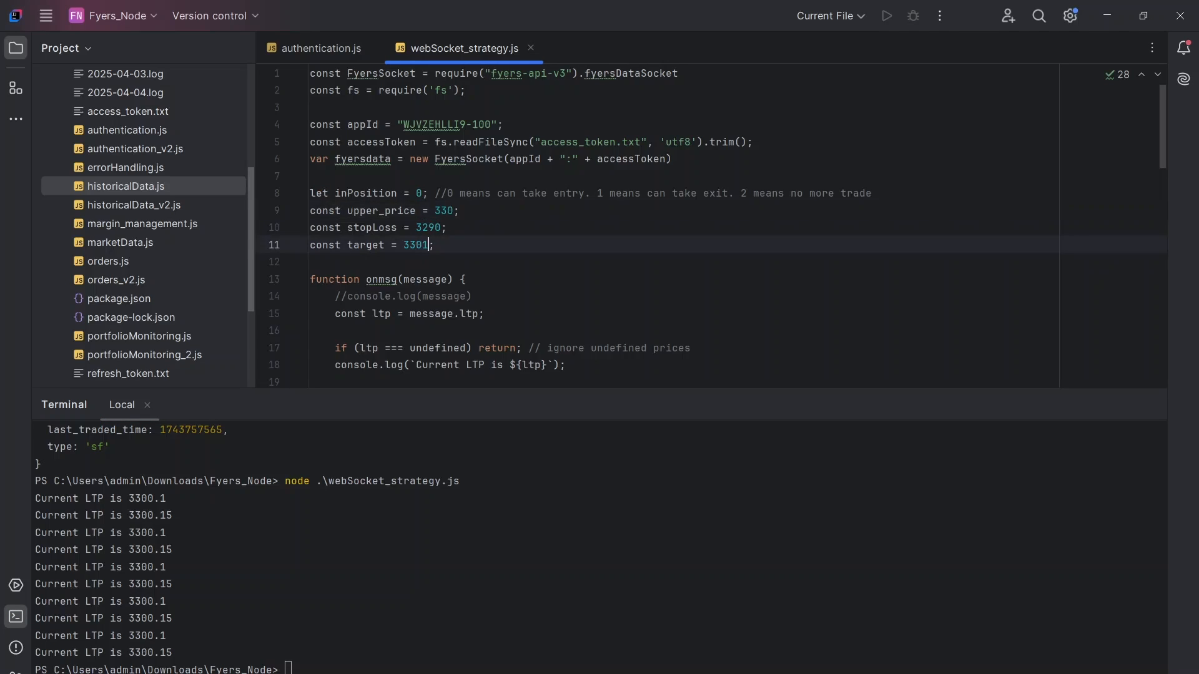
click(451, 210)
text(0)
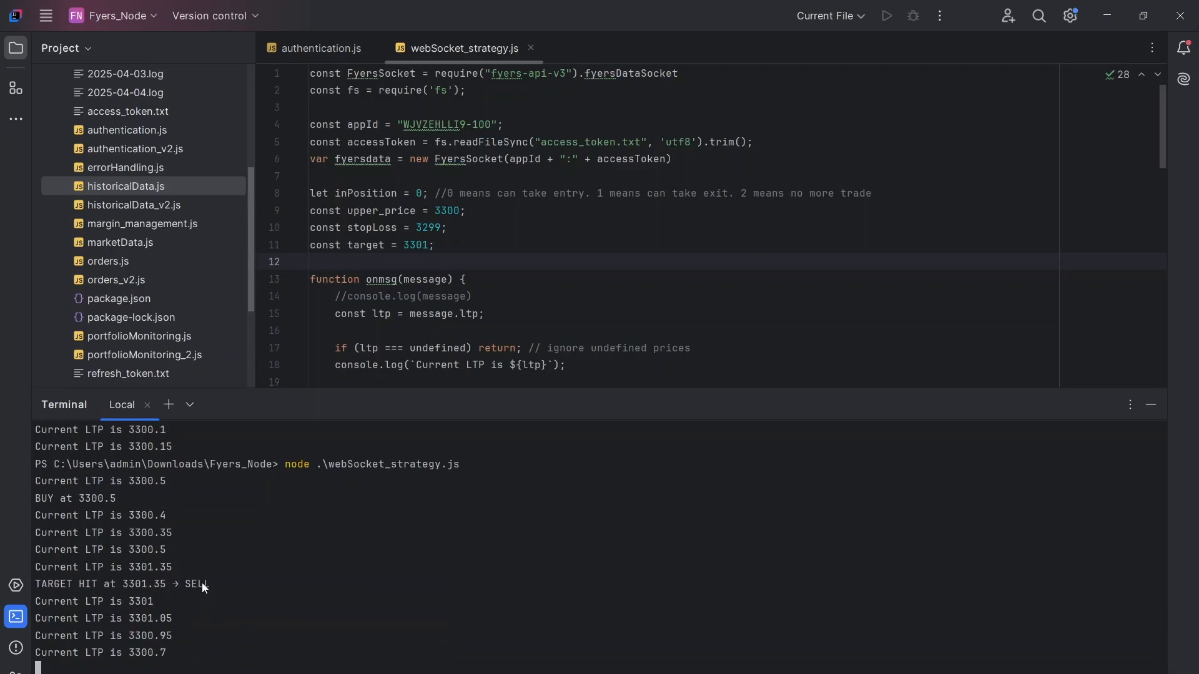
double_click(198, 583)
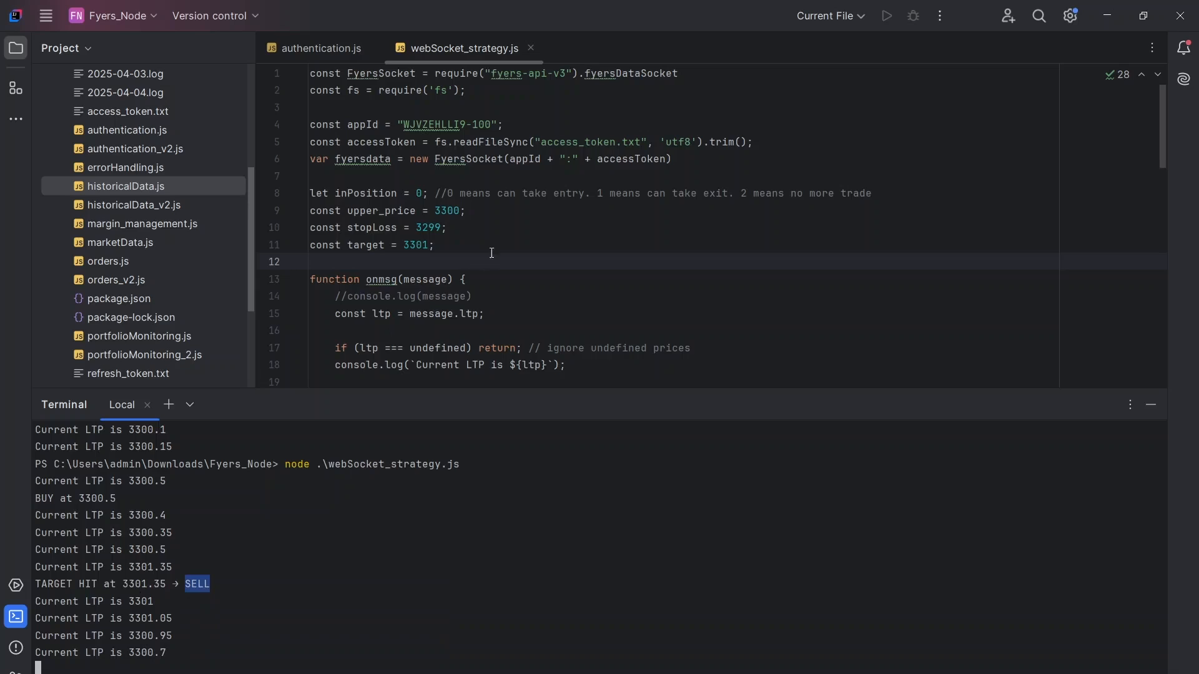
scroll(down, 3)
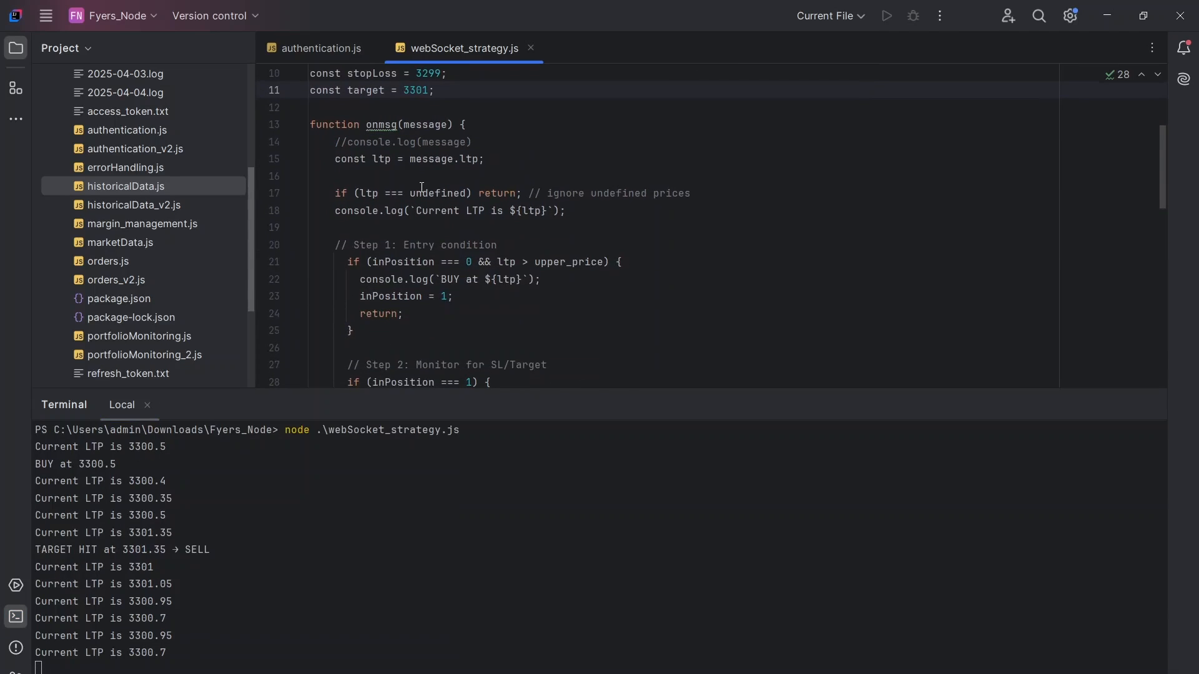
double_click(368, 142)
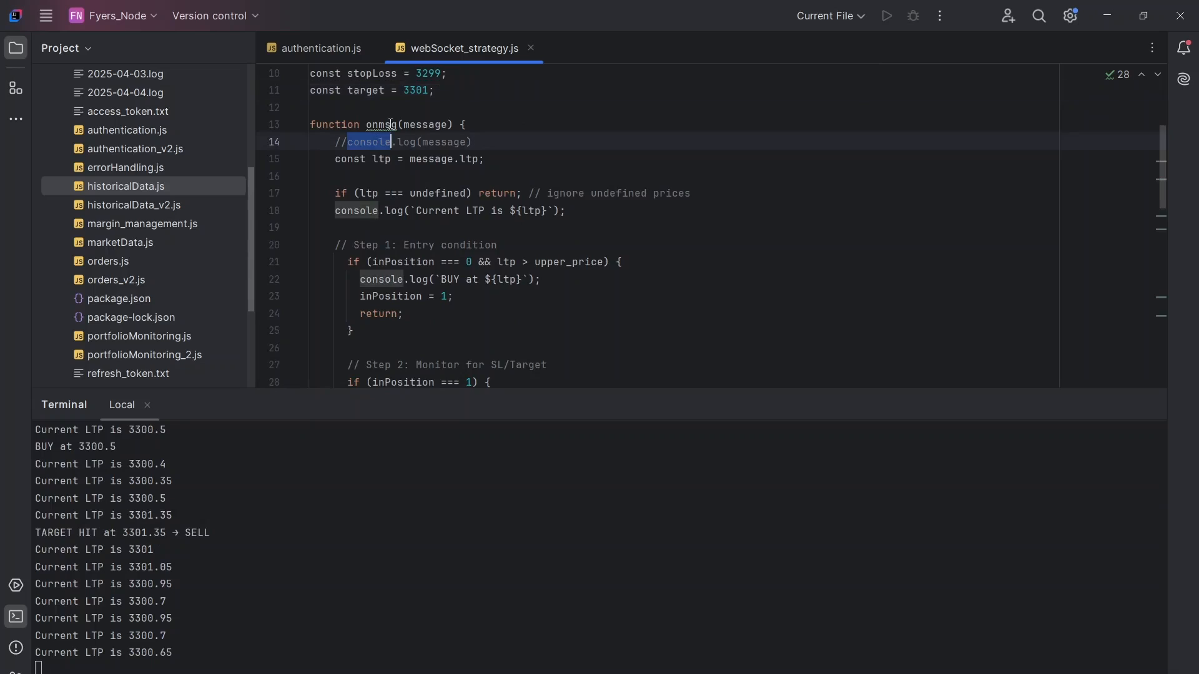